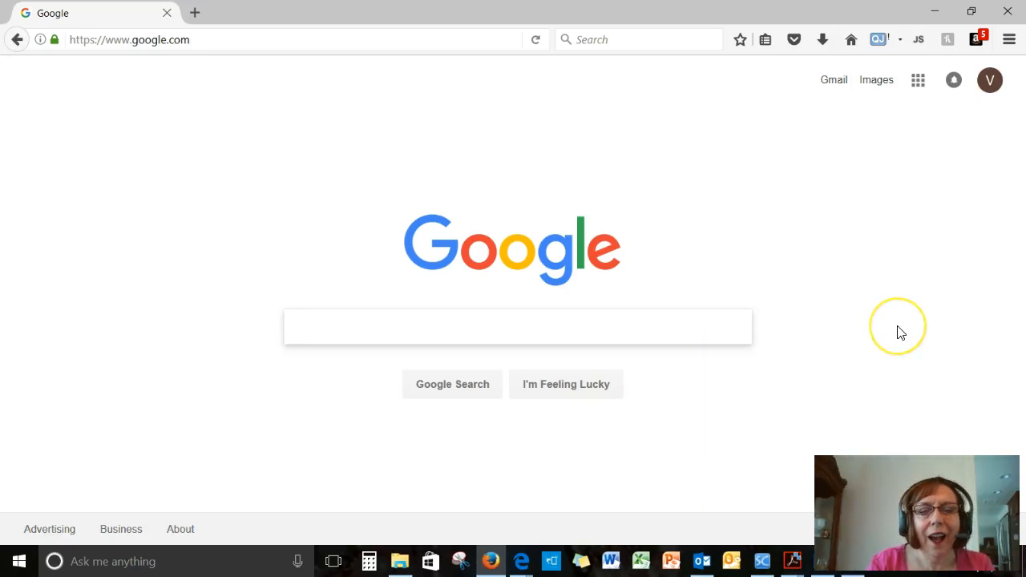
pyautogui.click(516, 328)
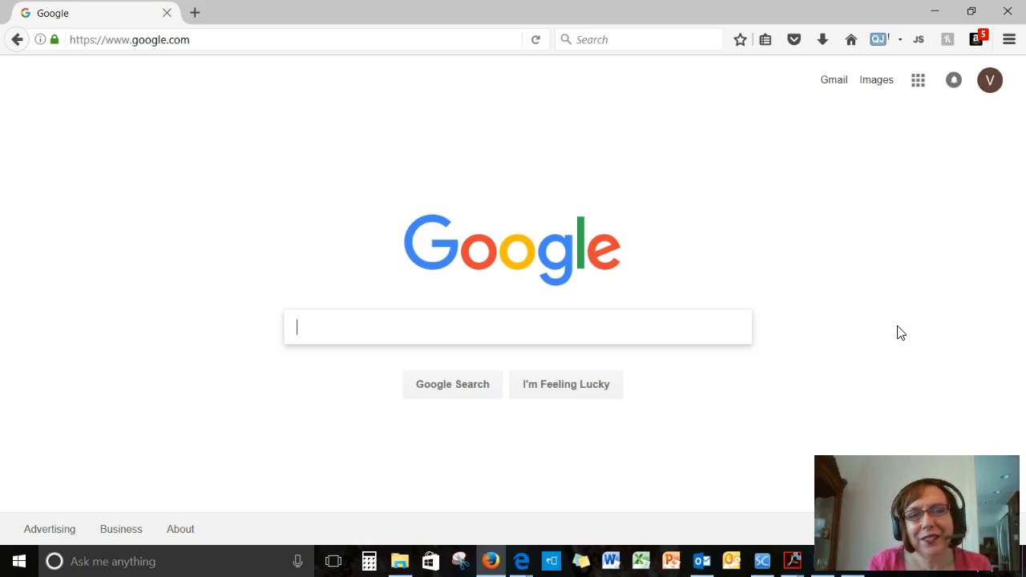
pyautogui.moveTo(414, 29)
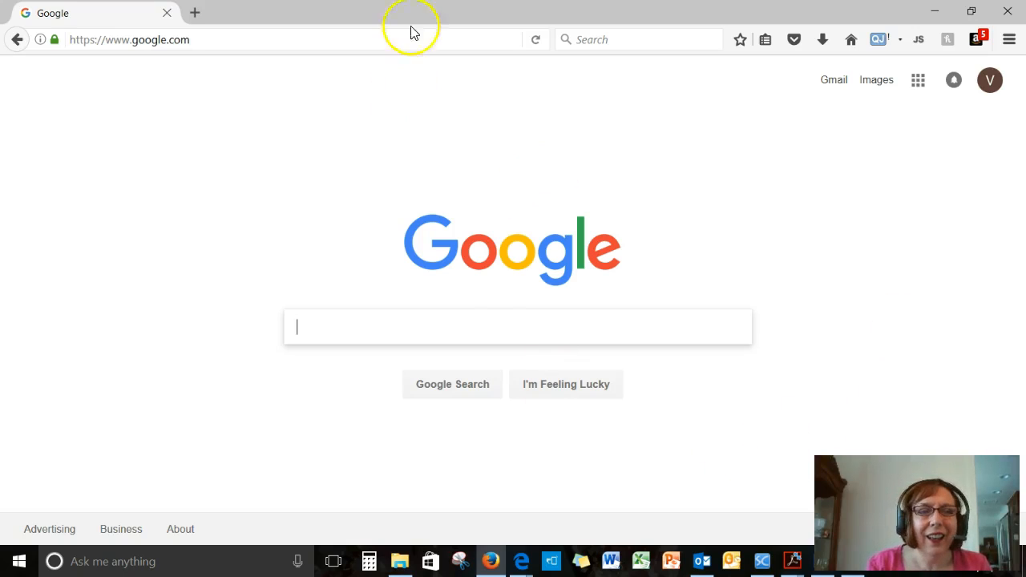
pyautogui.click(128, 38)
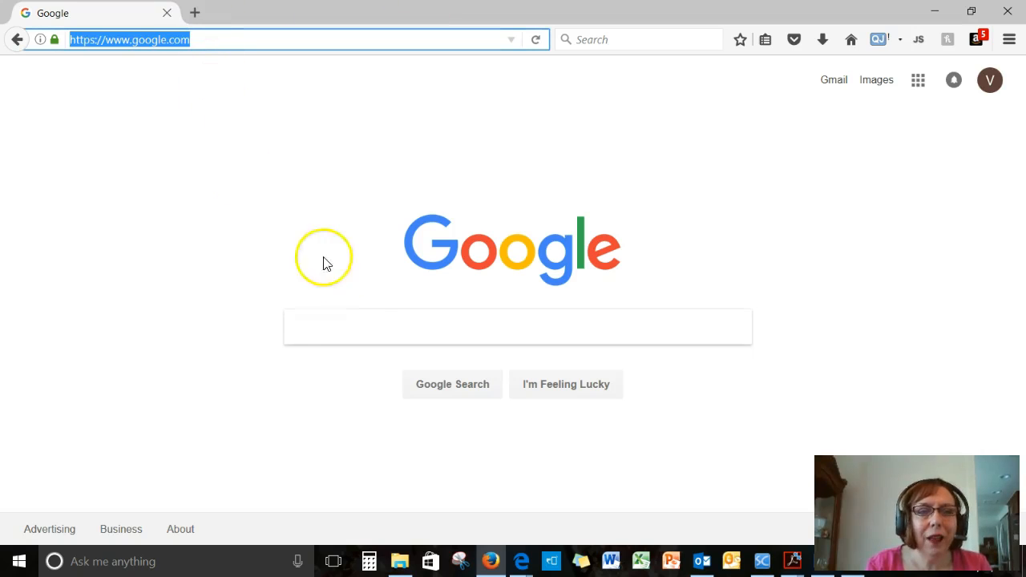
pyautogui.moveTo(482, 548)
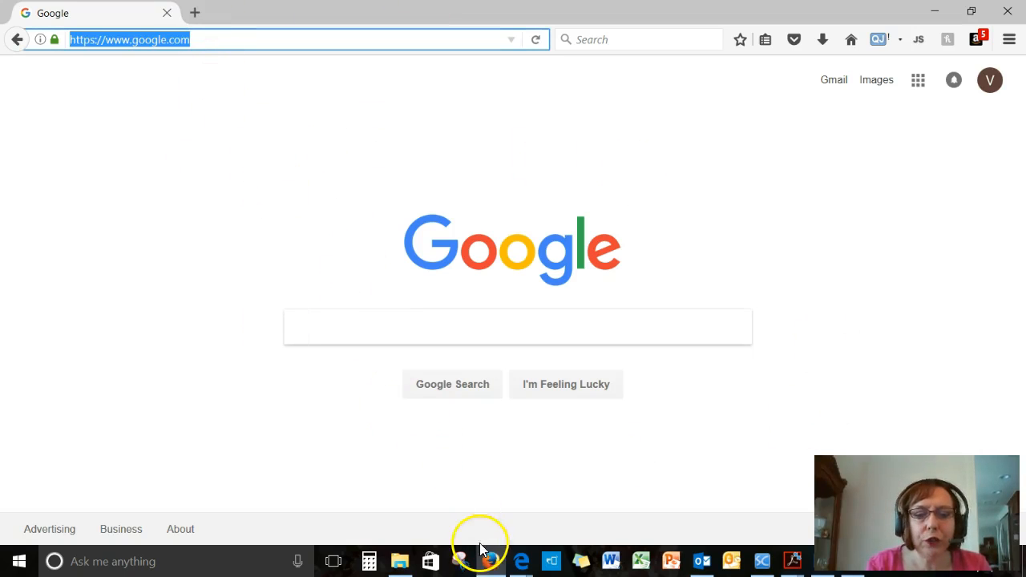
pyautogui.moveTo(491, 561)
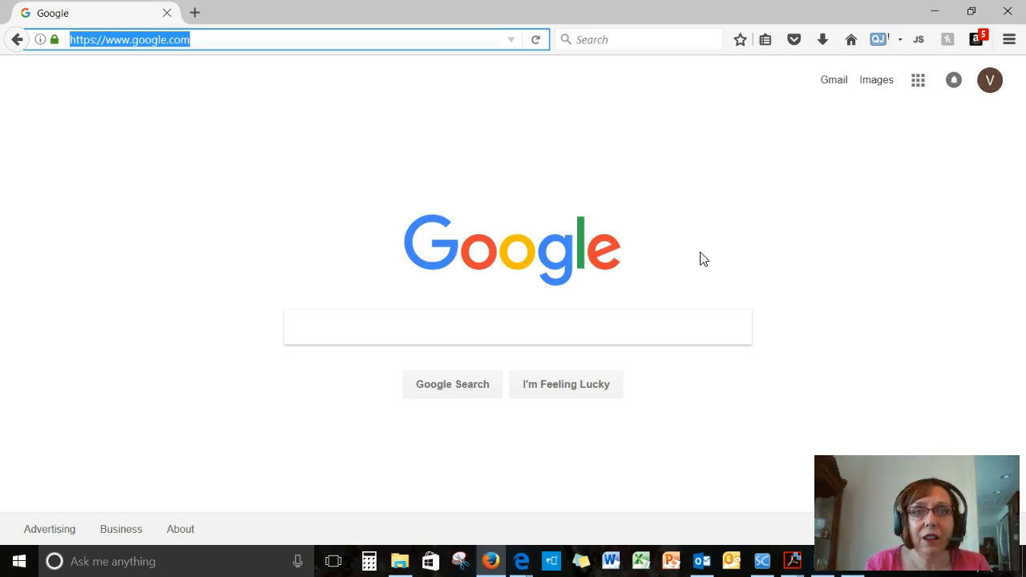
pyautogui.moveTo(237, 39)
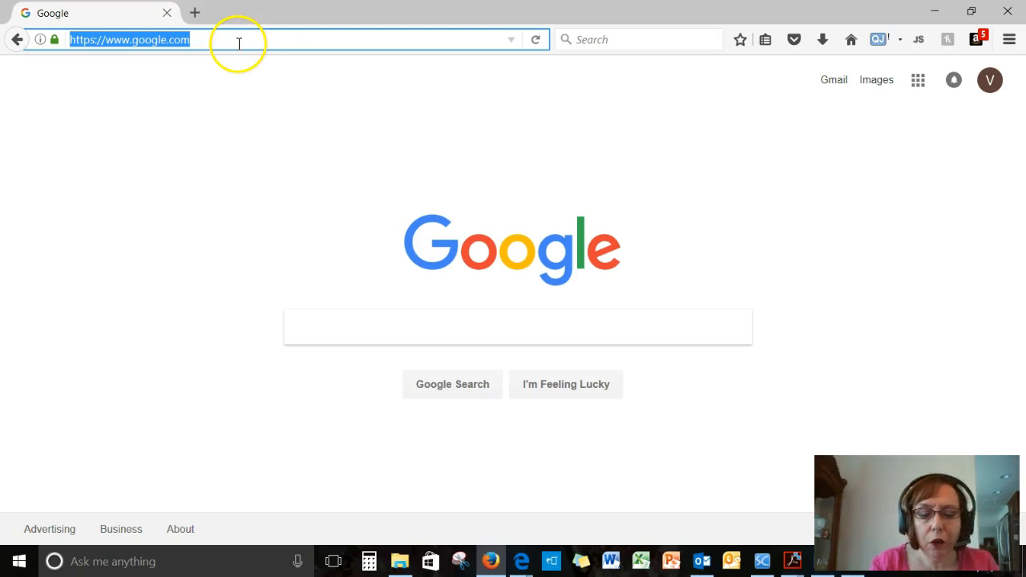
pyautogui.write('www.')
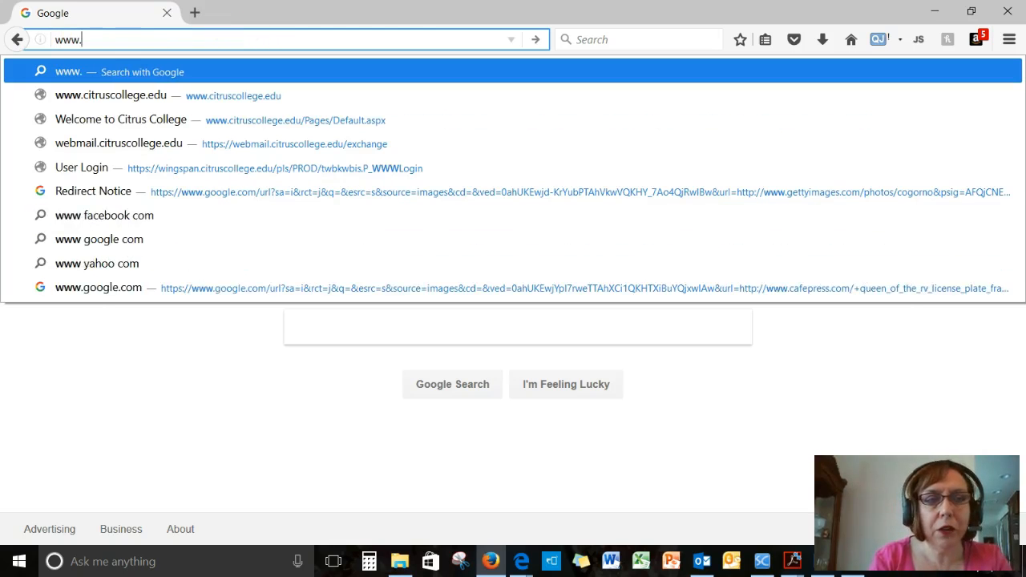
pyautogui.write('mymathlab.com')
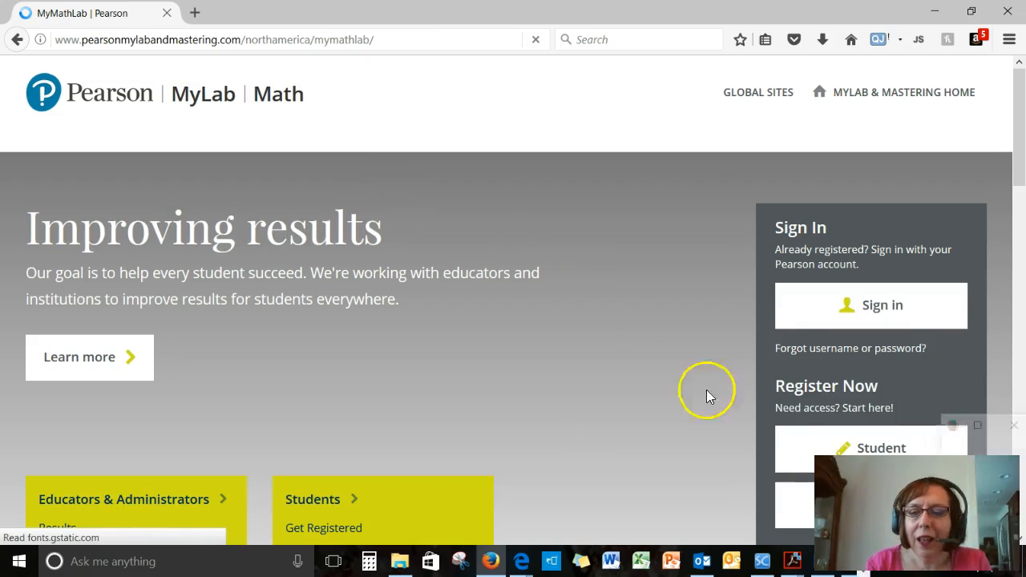
pyautogui.moveTo(670, 429)
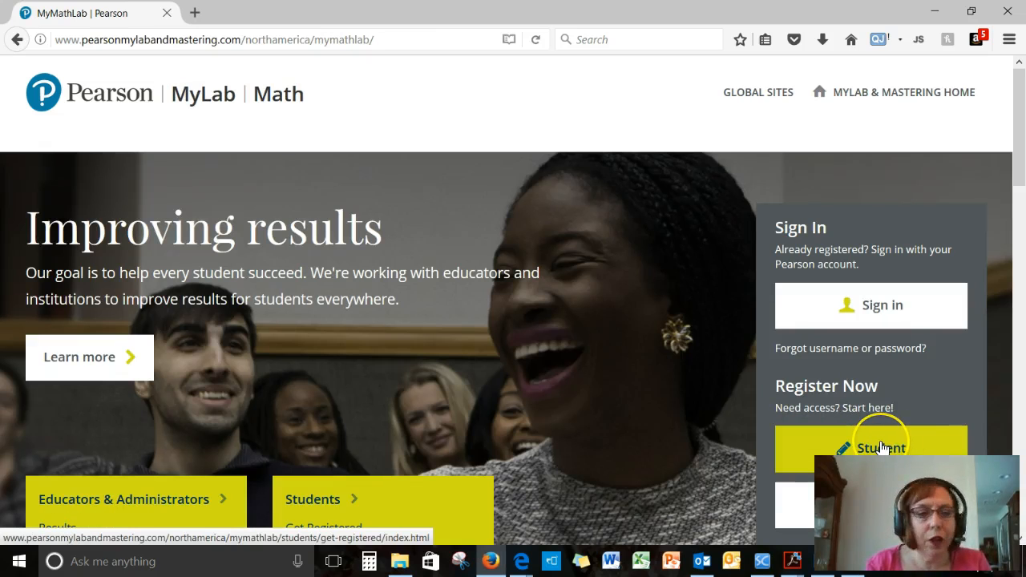
# Step: Choose Student under Register Now to reach the Get Registered page
pyautogui.click(881, 448)
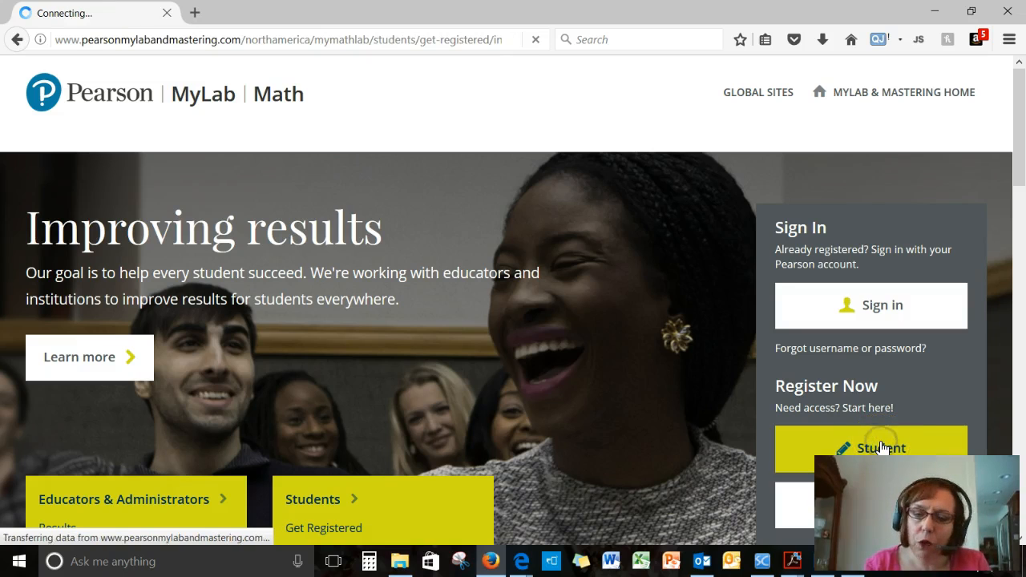
pyautogui.click(870, 448)
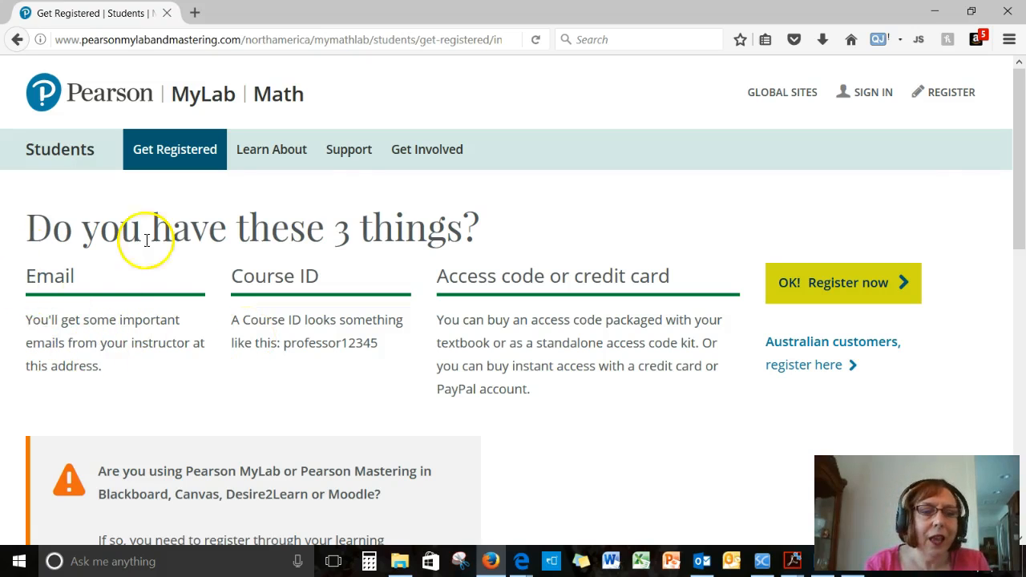
pyautogui.moveTo(112, 359)
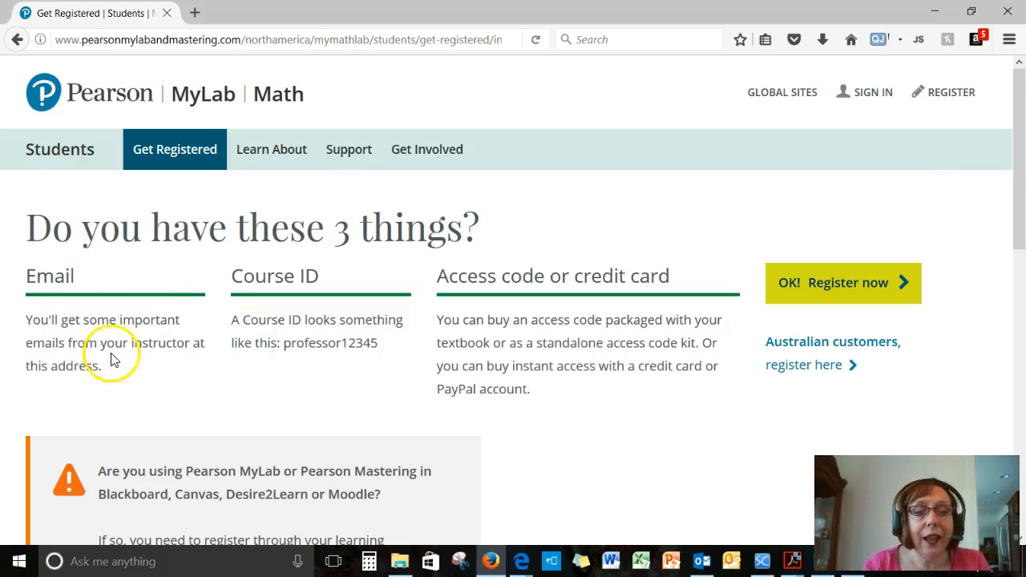
pyautogui.moveTo(152, 302)
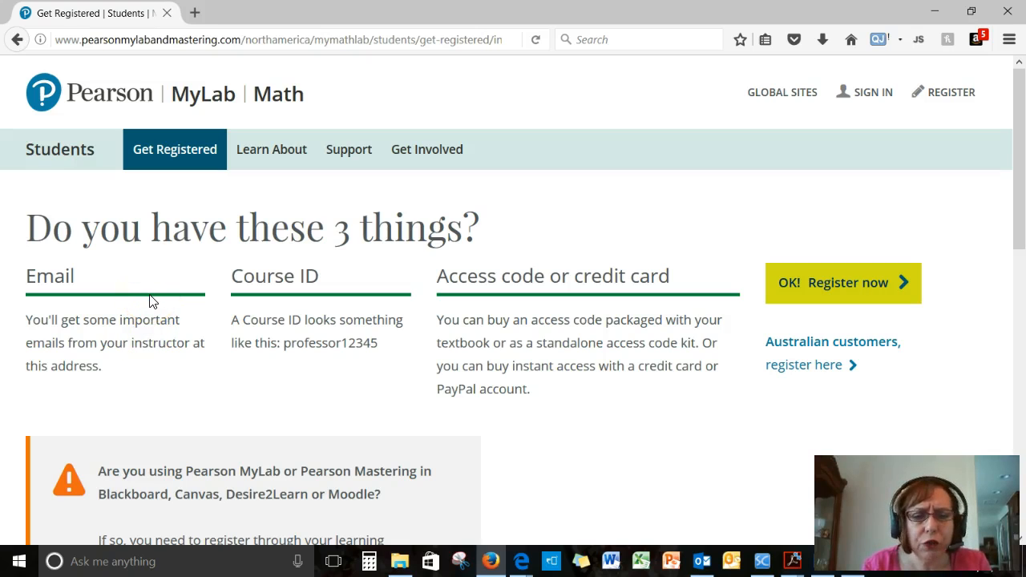
pyautogui.moveTo(141, 307)
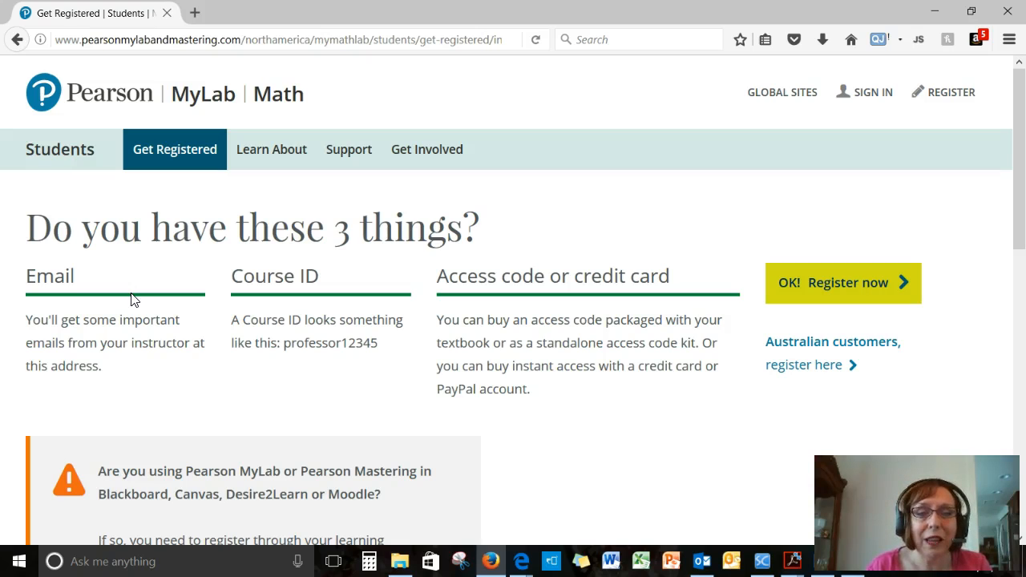
pyautogui.moveTo(382, 337)
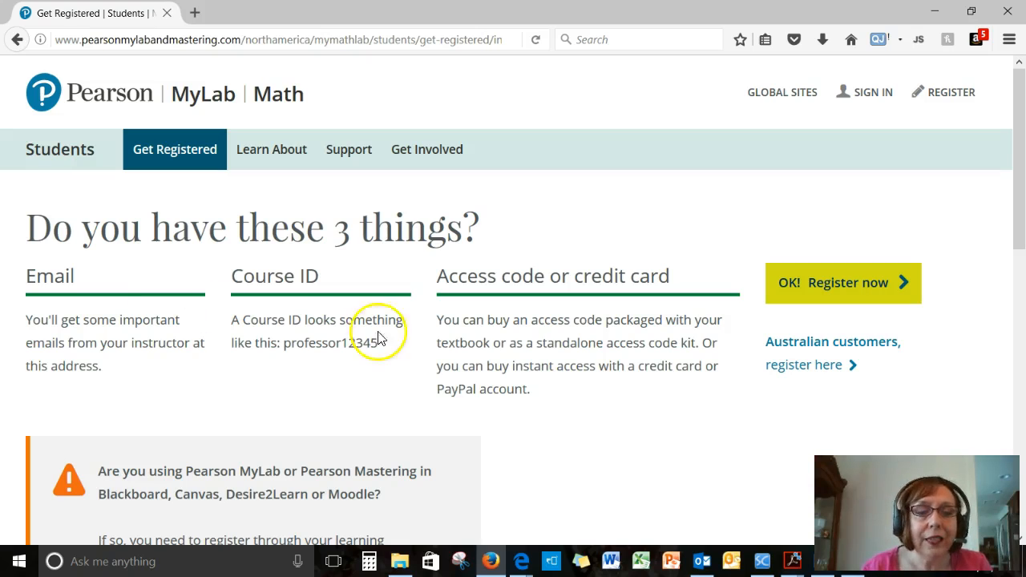
pyautogui.moveTo(372, 290)
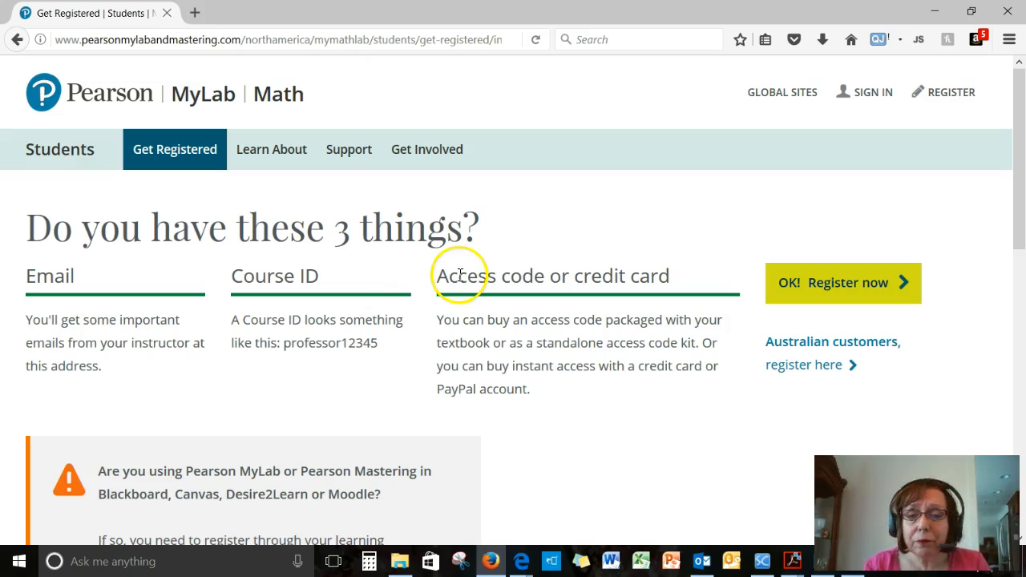
pyautogui.moveTo(457, 281)
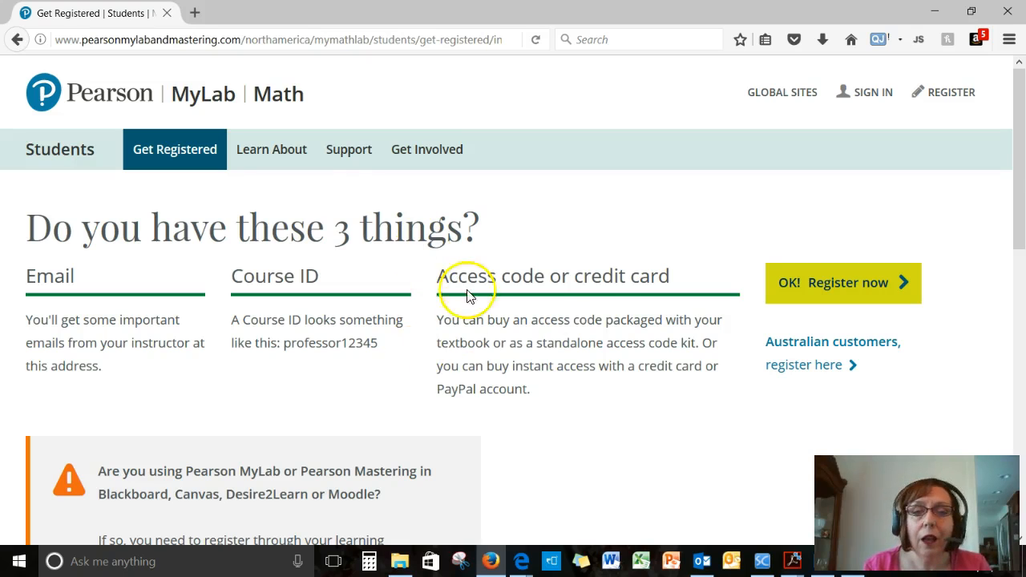
pyautogui.moveTo(648, 364)
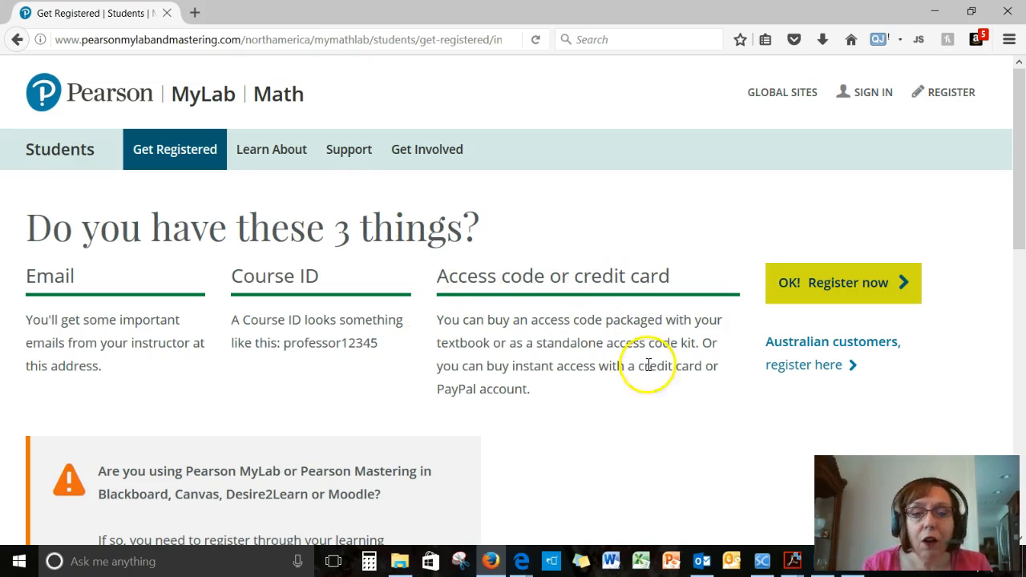
pyautogui.moveTo(632, 267)
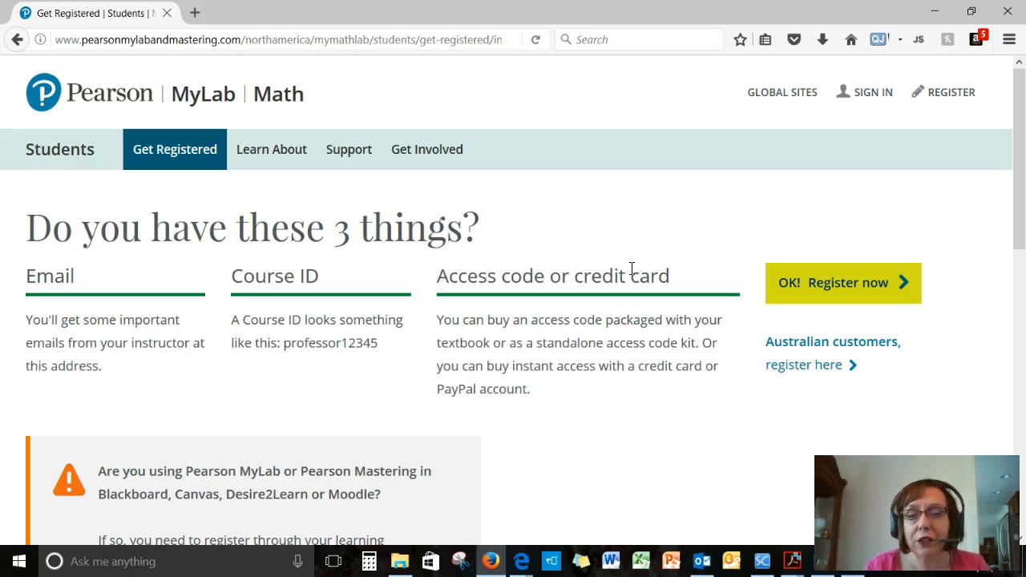
pyautogui.moveTo(630, 266)
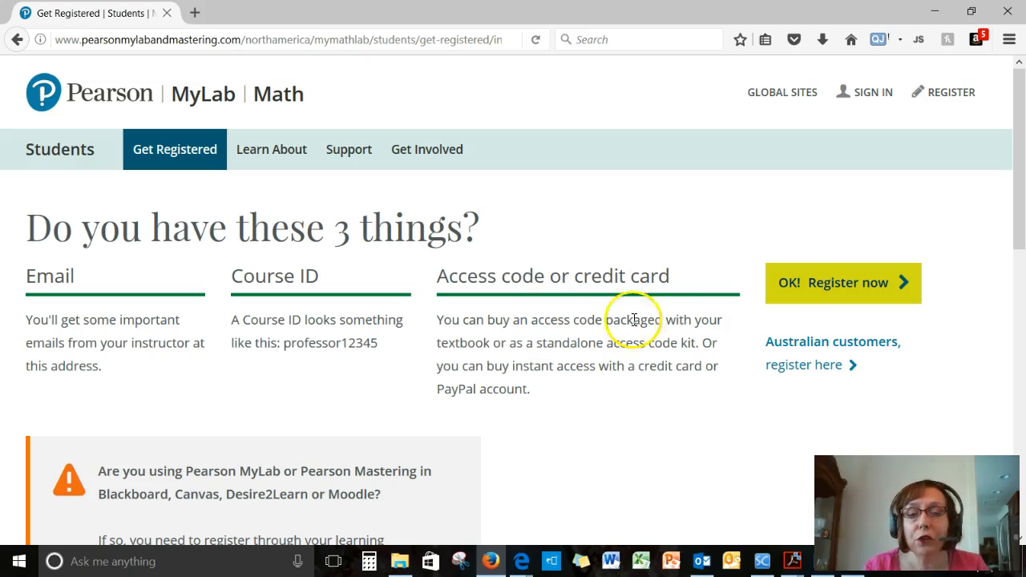
pyautogui.moveTo(842, 282)
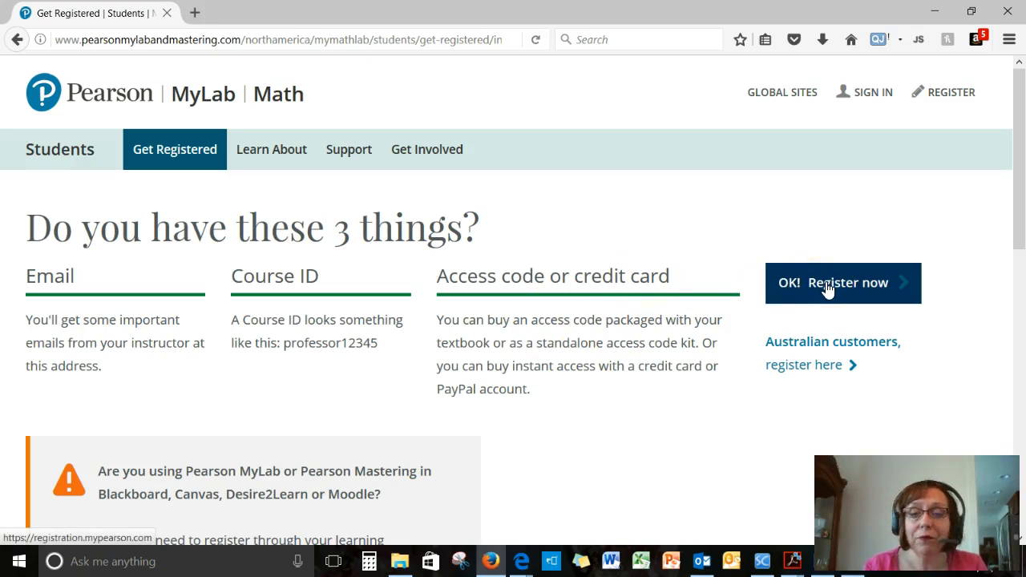
pyautogui.click(843, 282)
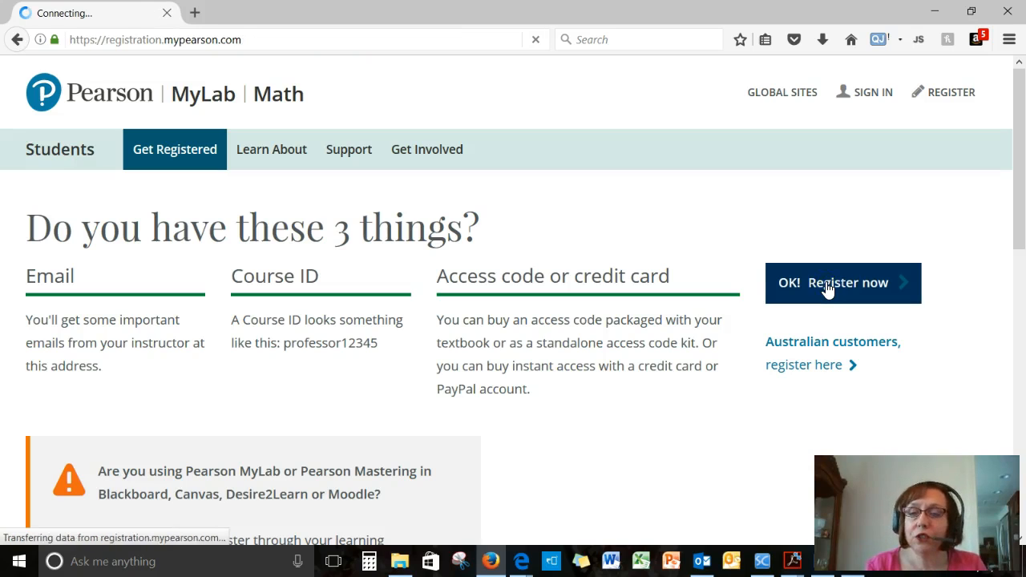
pyautogui.click(831, 282)
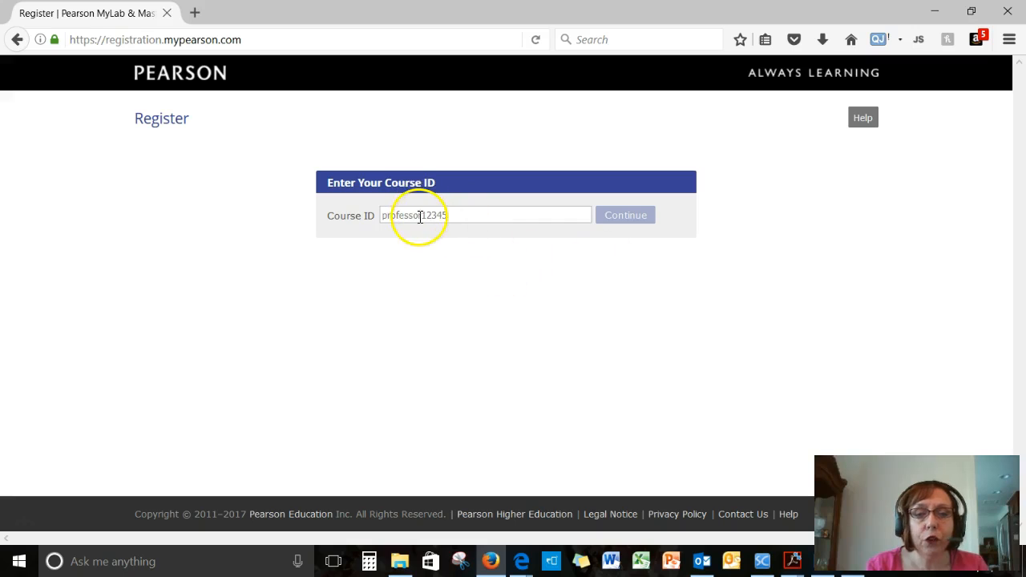
pyautogui.write('dominguez')
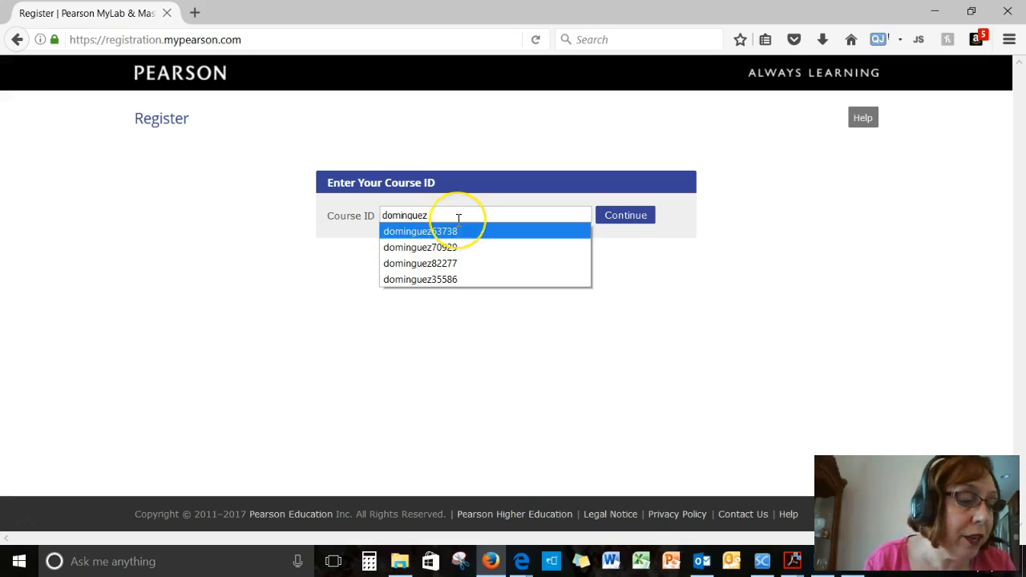
pyautogui.moveTo(446, 233)
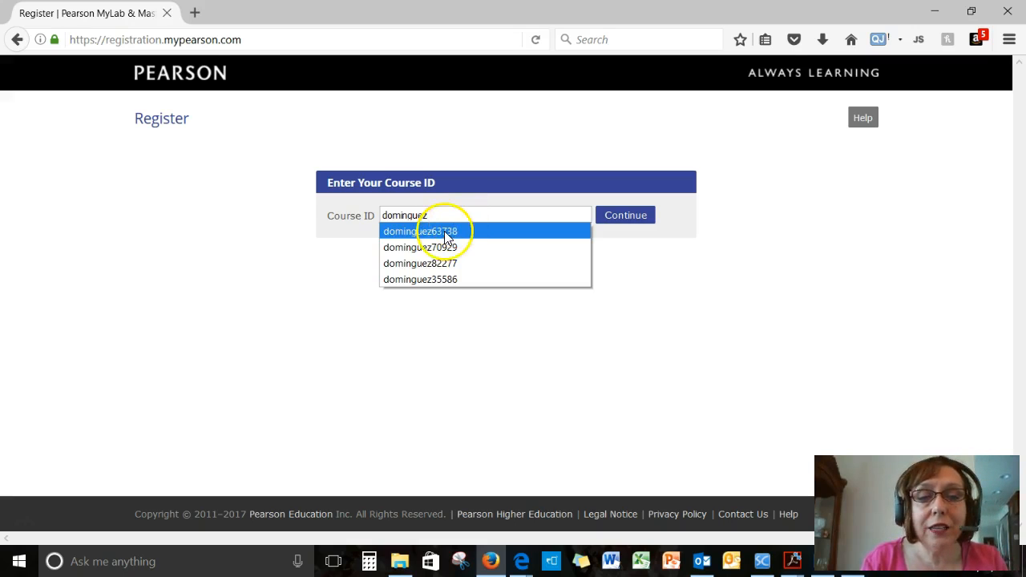
pyautogui.click(420, 231)
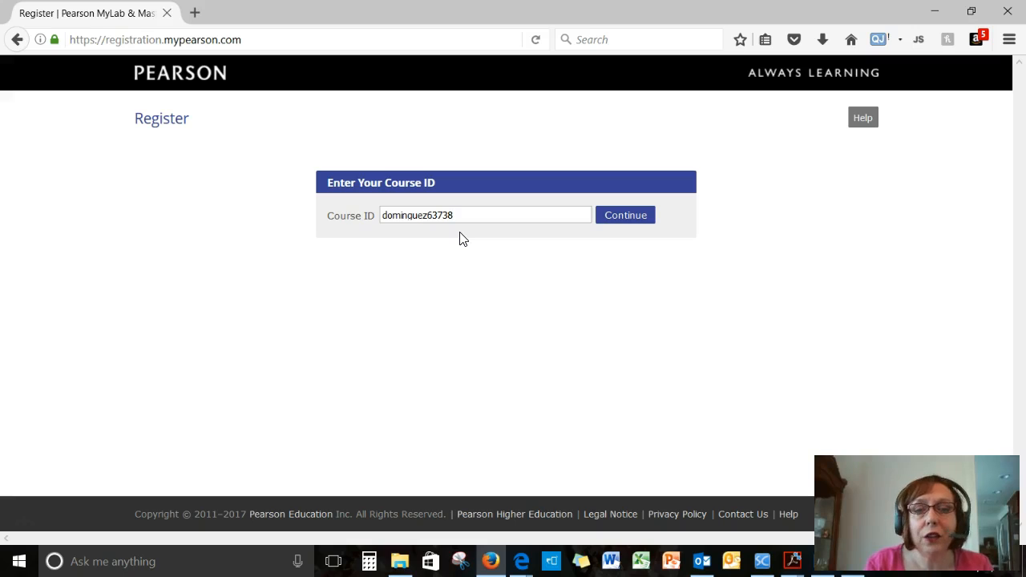
pyautogui.moveTo(468, 234)
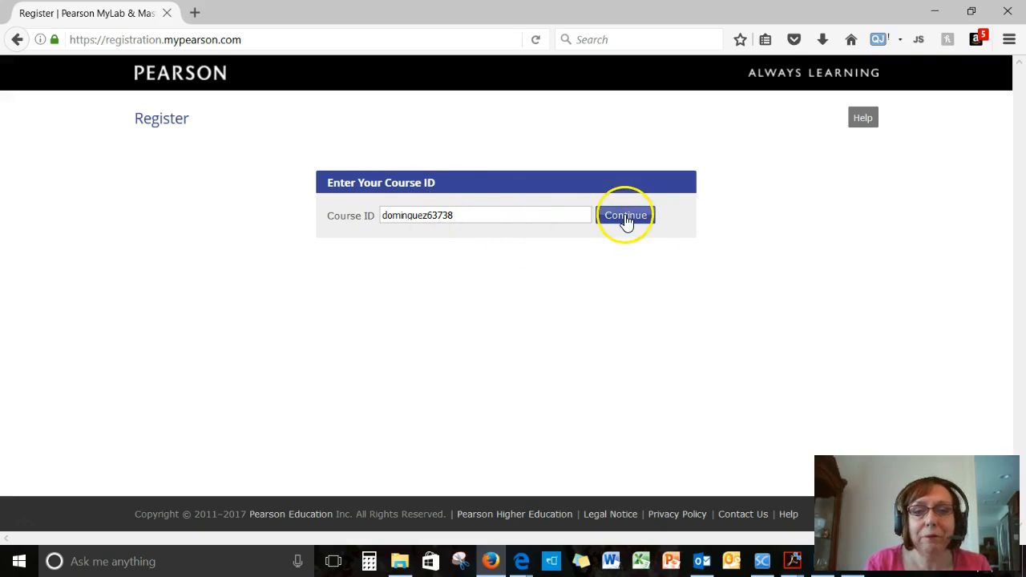
# Step: Continue with the course ID and start creating a new Pearson account
pyautogui.click(626, 214)
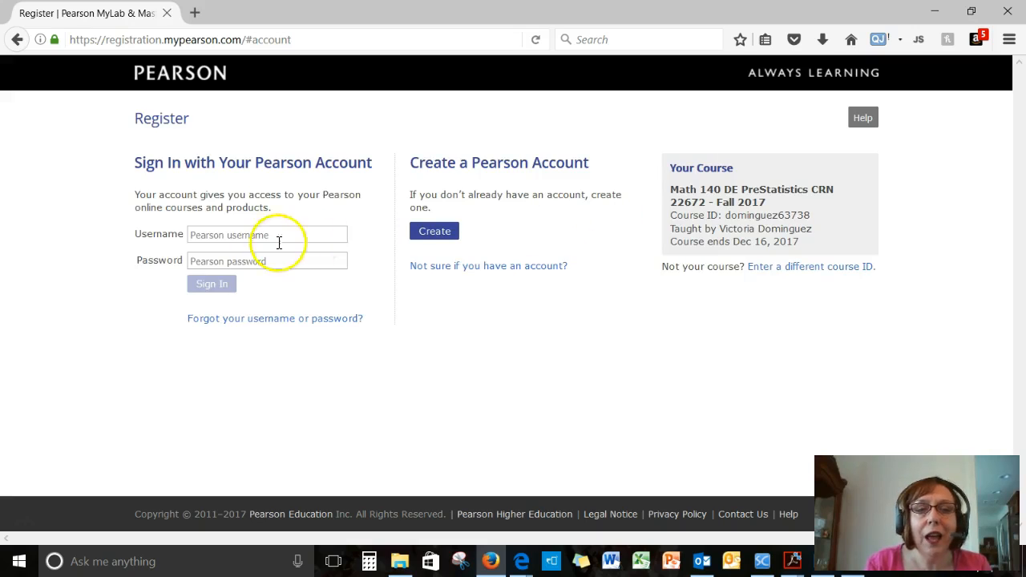
pyautogui.moveTo(484, 244)
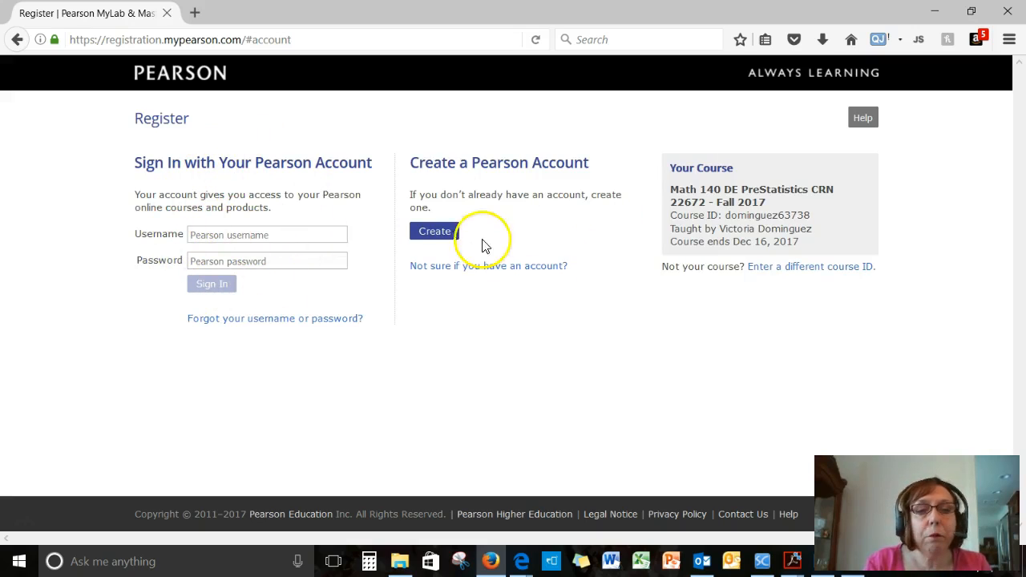
pyautogui.moveTo(461, 234)
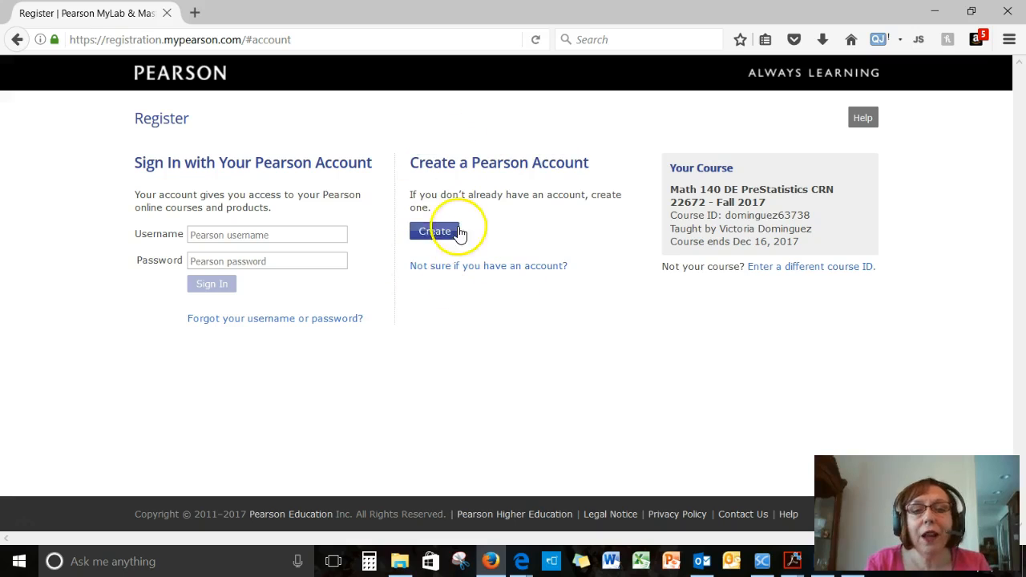
pyautogui.click(433, 230)
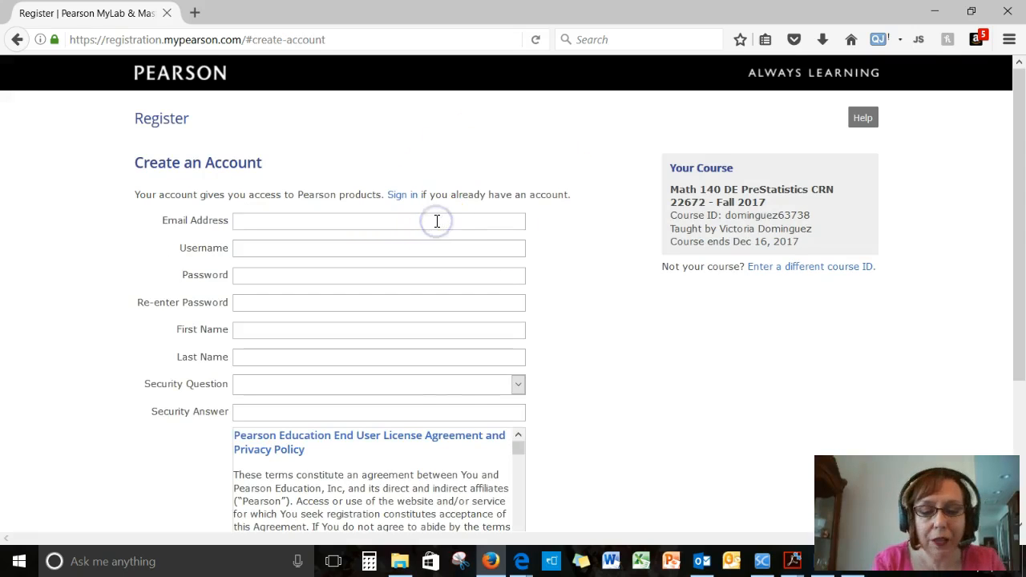
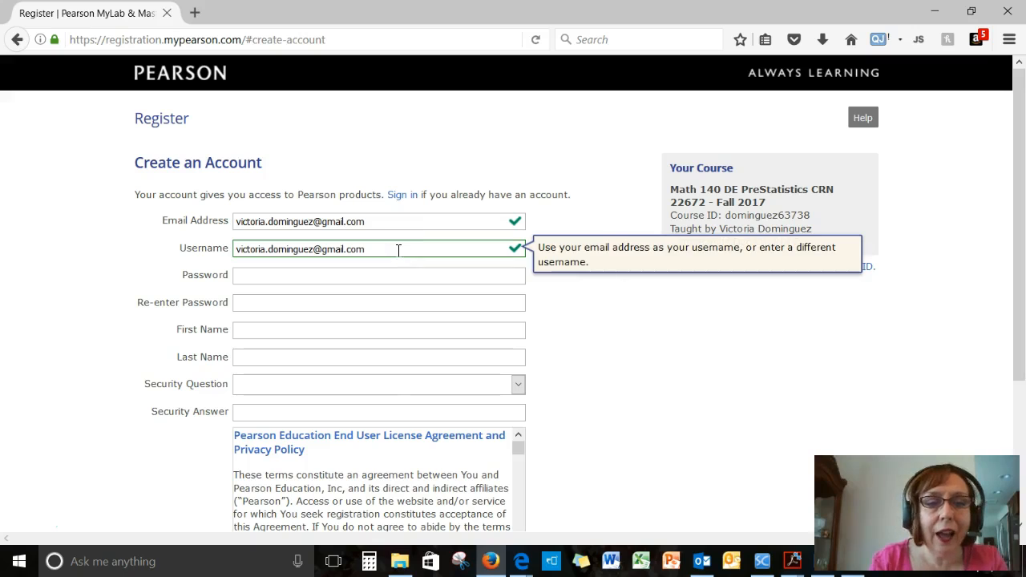
pyautogui.click(378, 275)
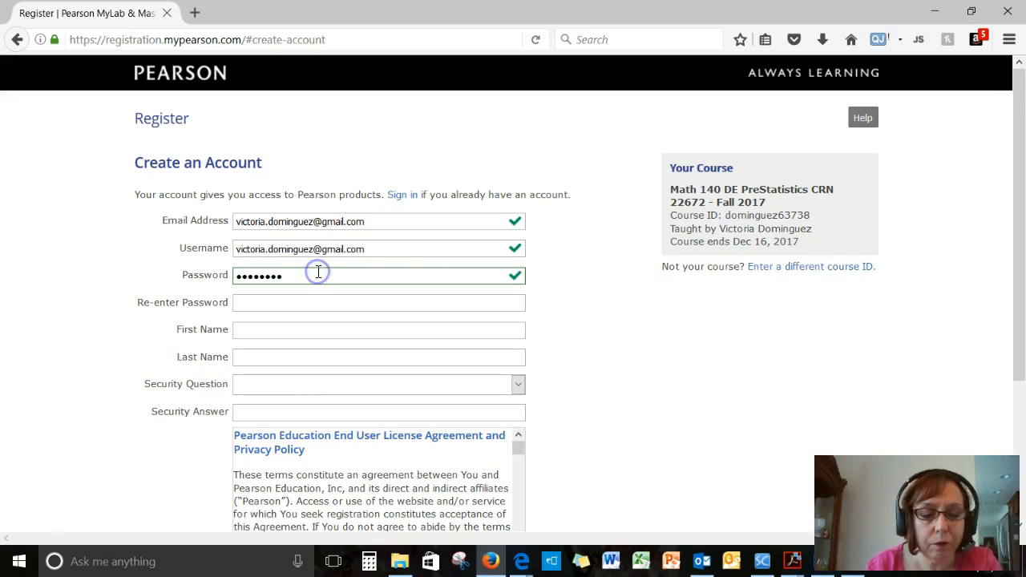
pyautogui.click(378, 301)
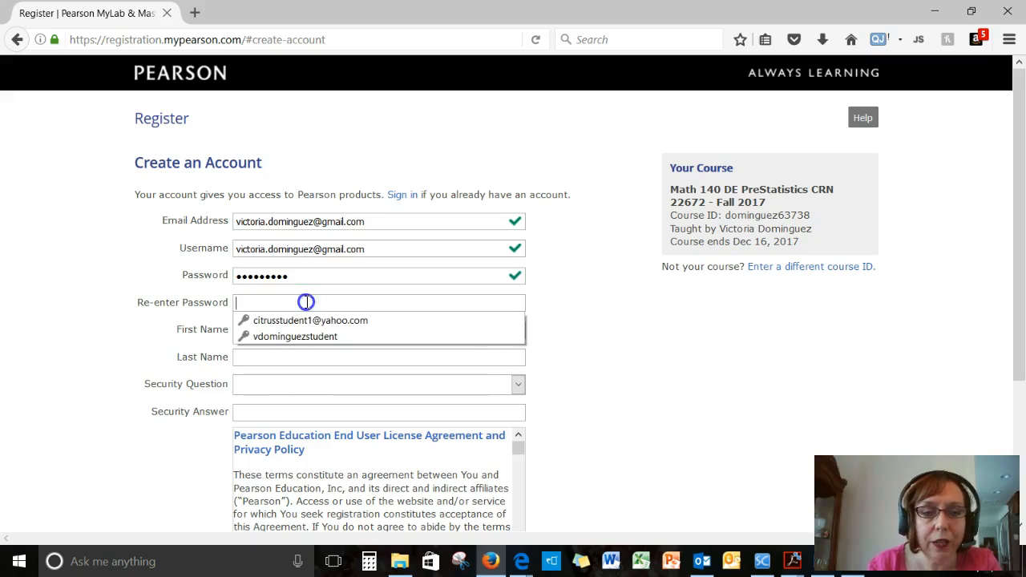
pyautogui.write('••')
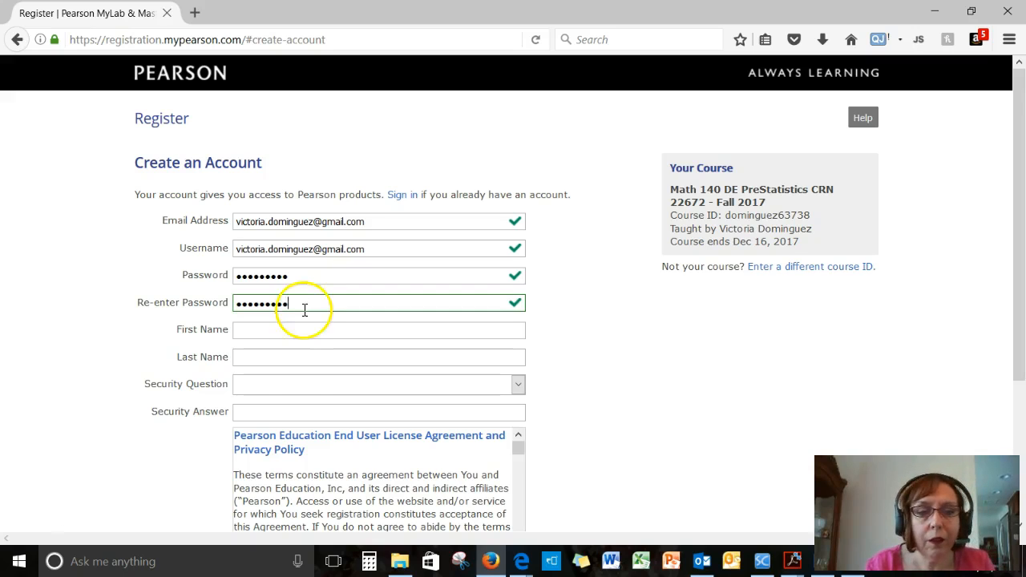
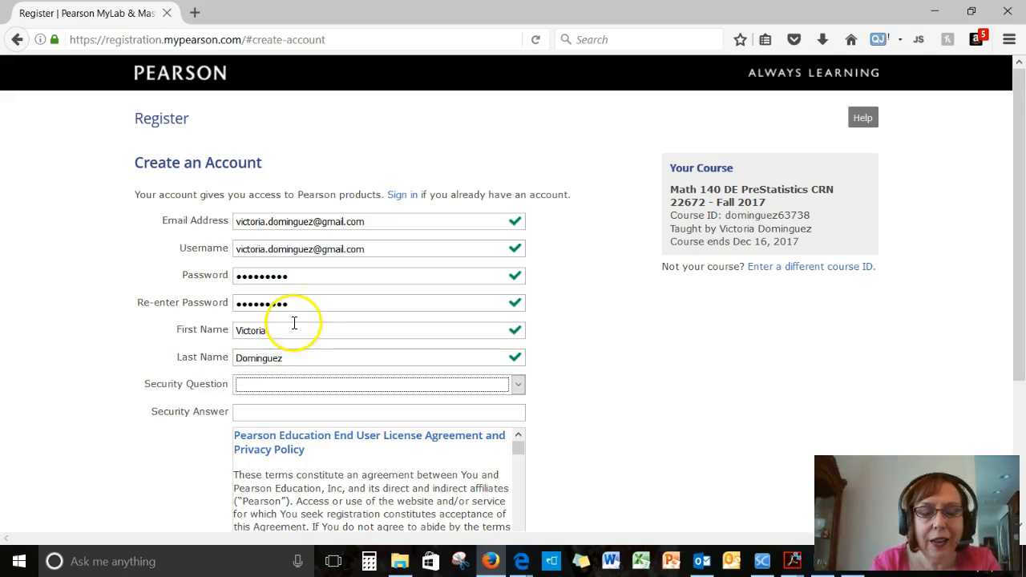
pyautogui.click(518, 385)
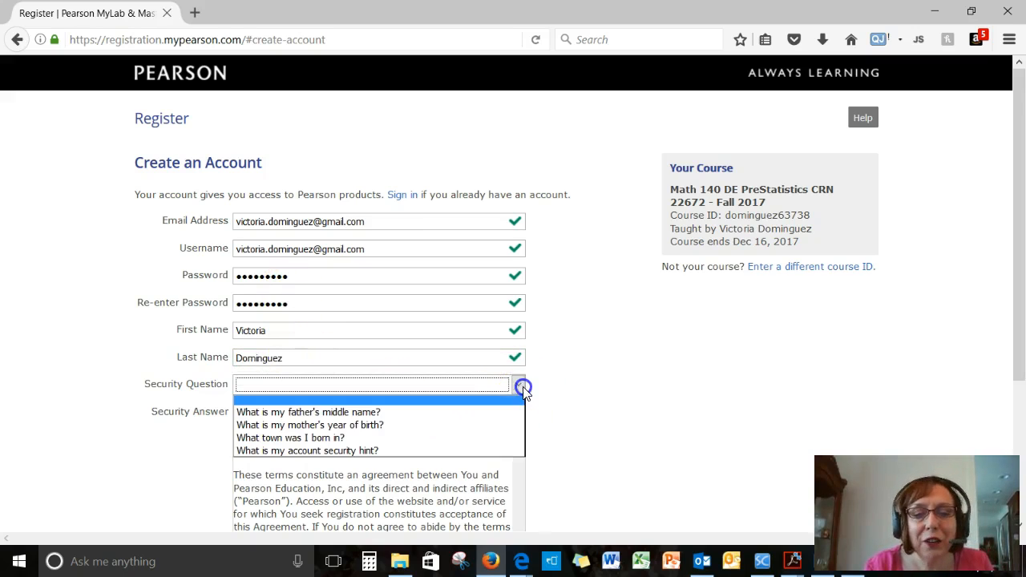
pyautogui.moveTo(478, 425)
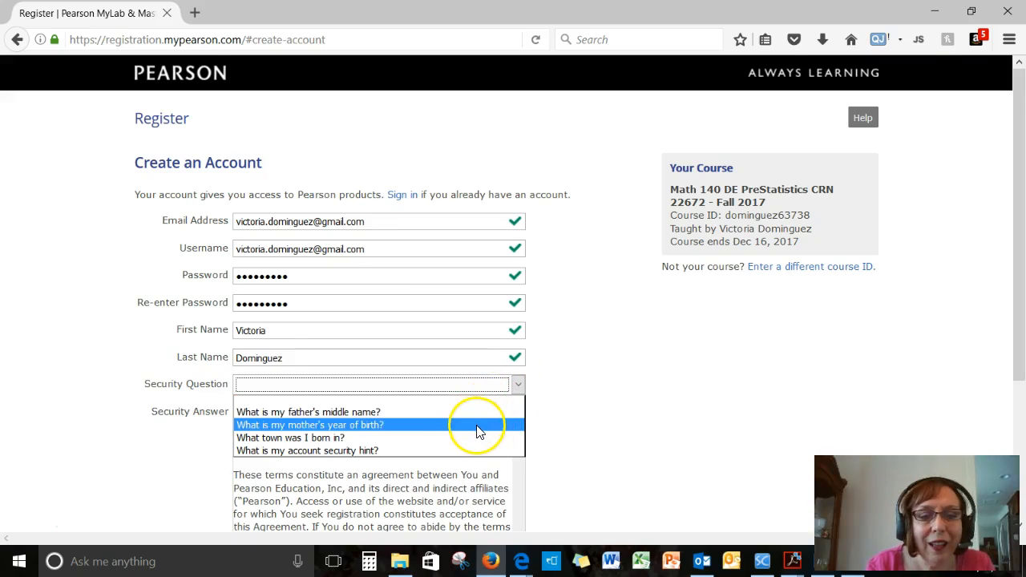
pyautogui.click(309, 425)
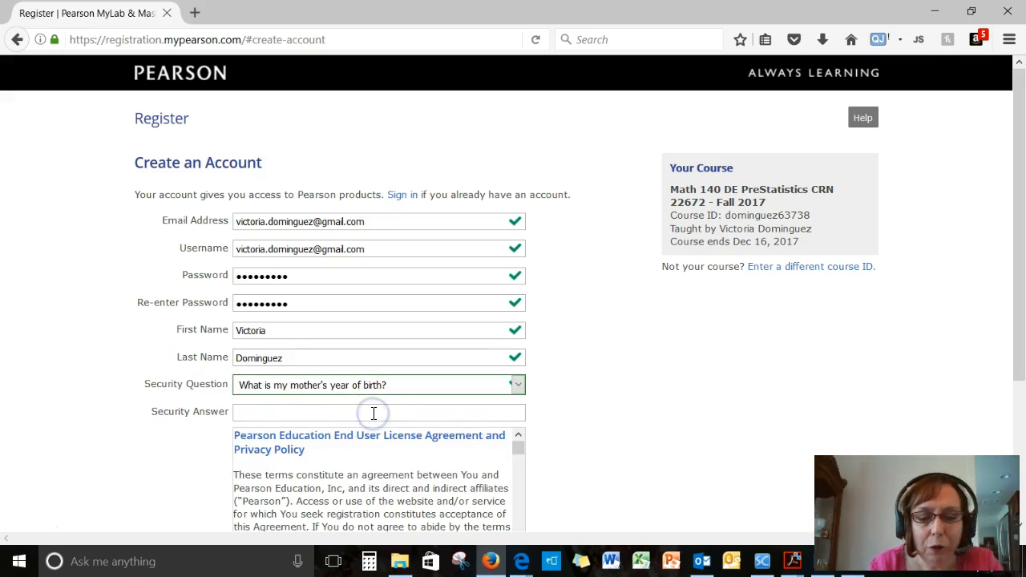
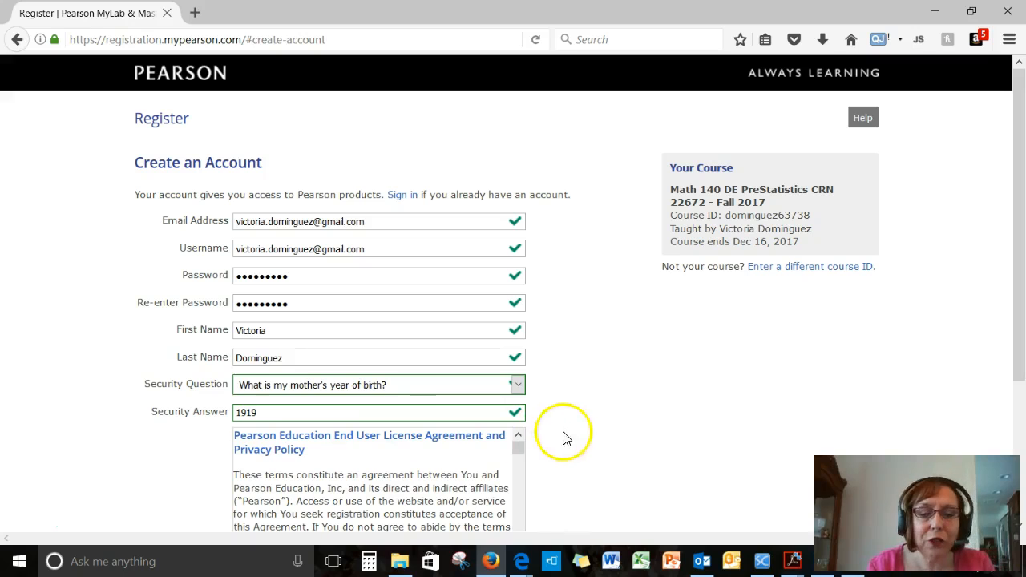
pyautogui.scroll(-3)
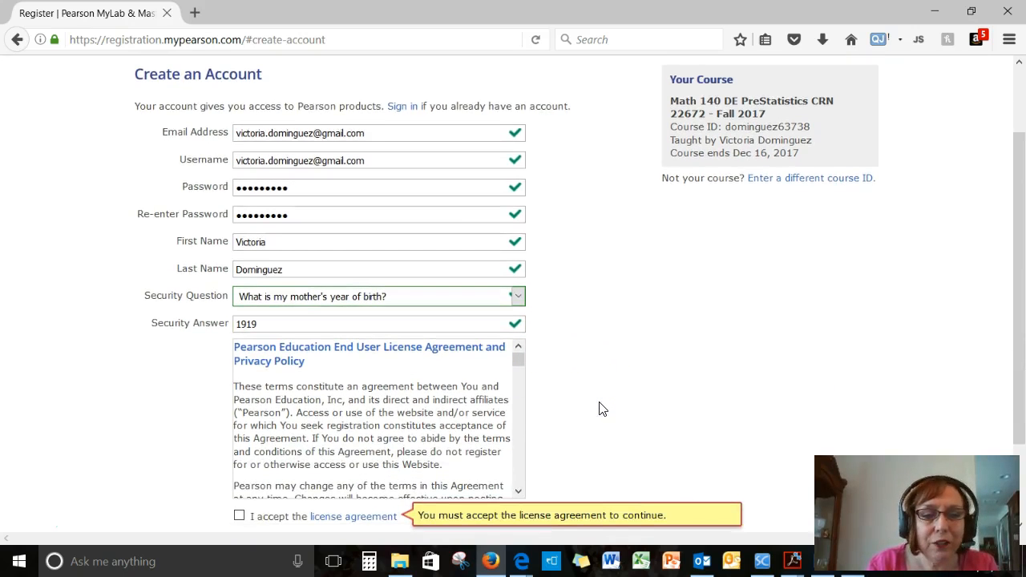
pyautogui.scroll(-3)
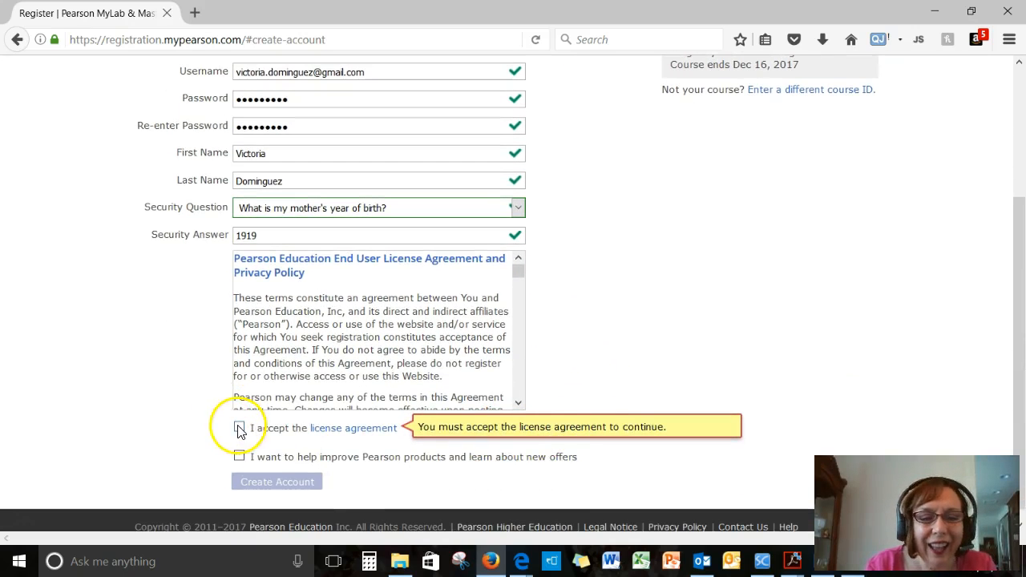
pyautogui.click(240, 426)
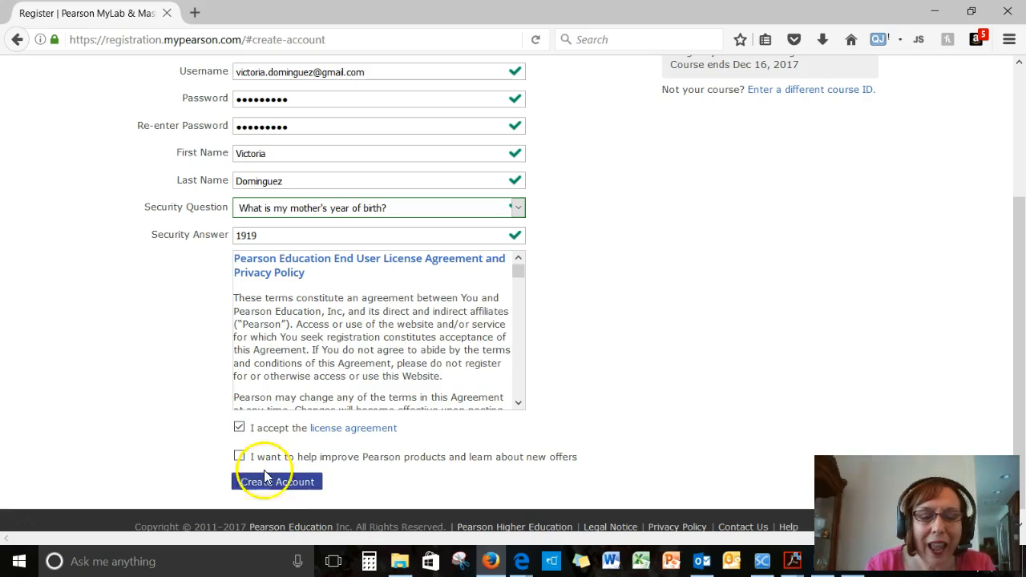
pyautogui.click(276, 481)
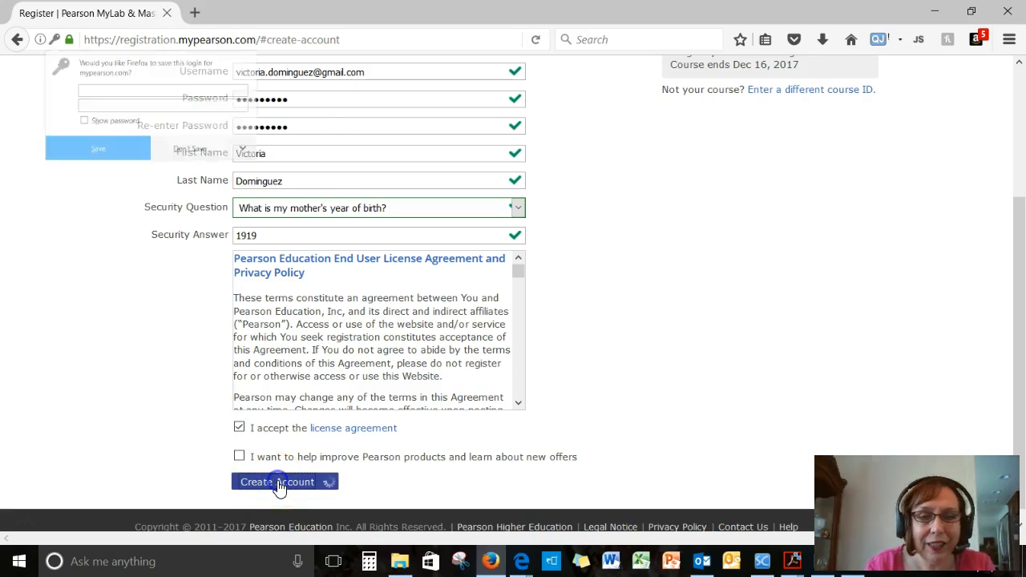
pyautogui.click(275, 481)
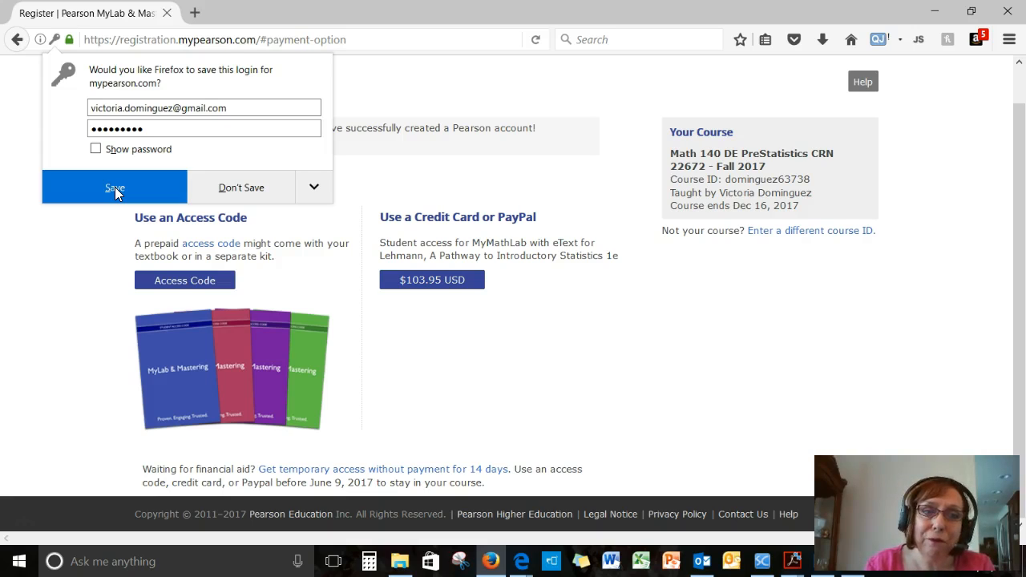
# Step: Save the new Pearson login in Firefox's save-login prompt
pyautogui.click(115, 186)
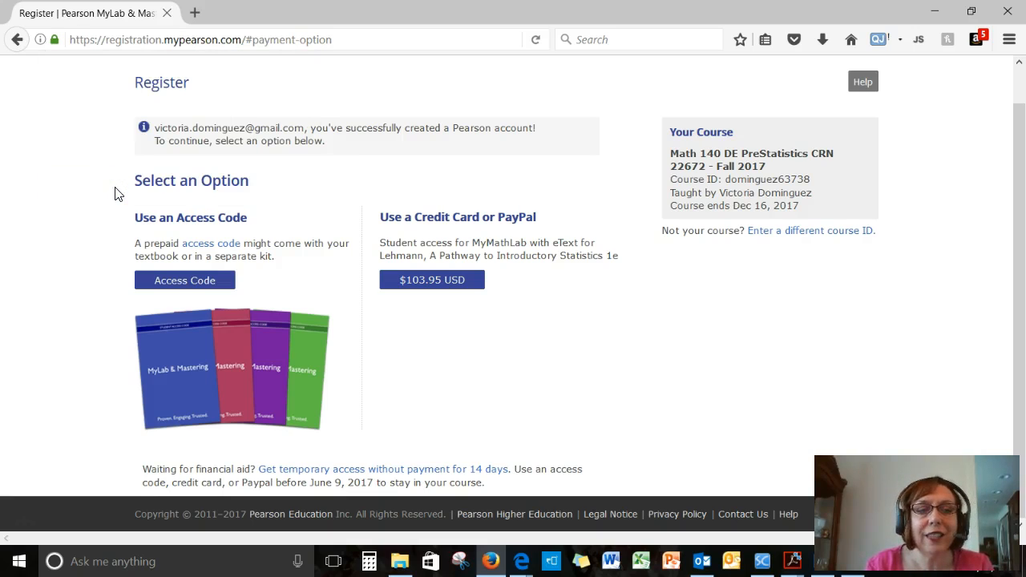
pyautogui.moveTo(609, 272)
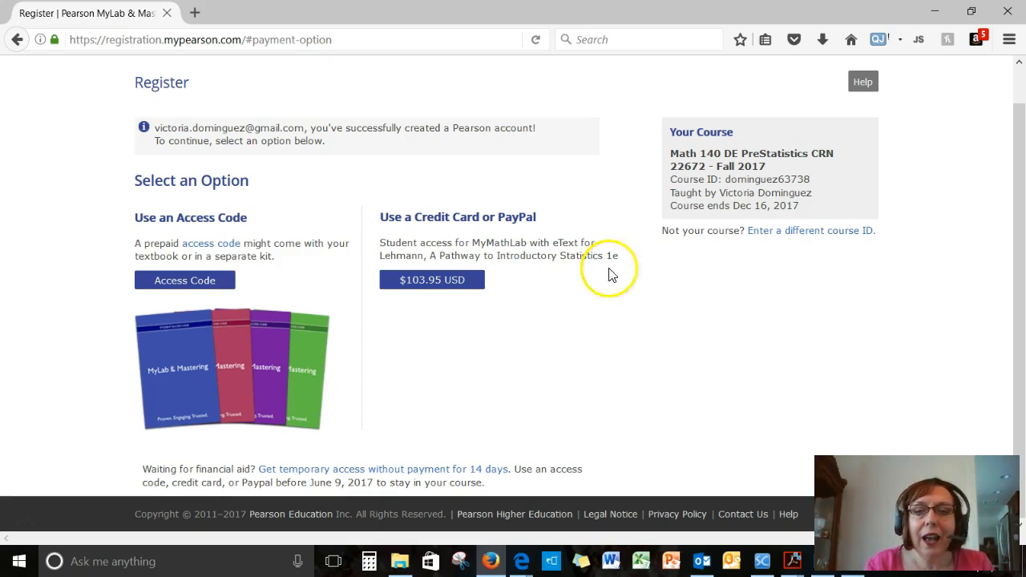
pyautogui.moveTo(673, 200)
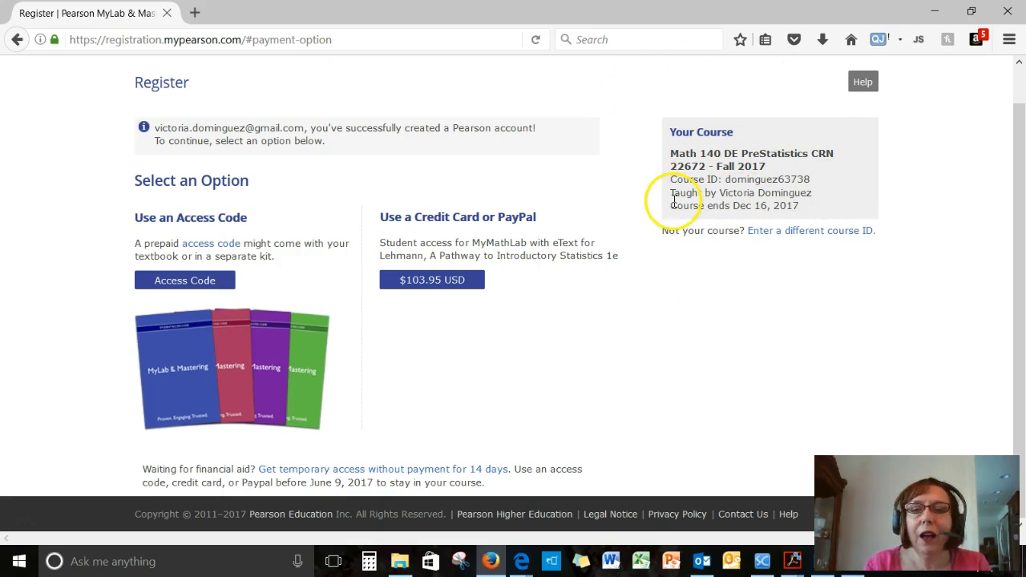
pyautogui.moveTo(770, 165)
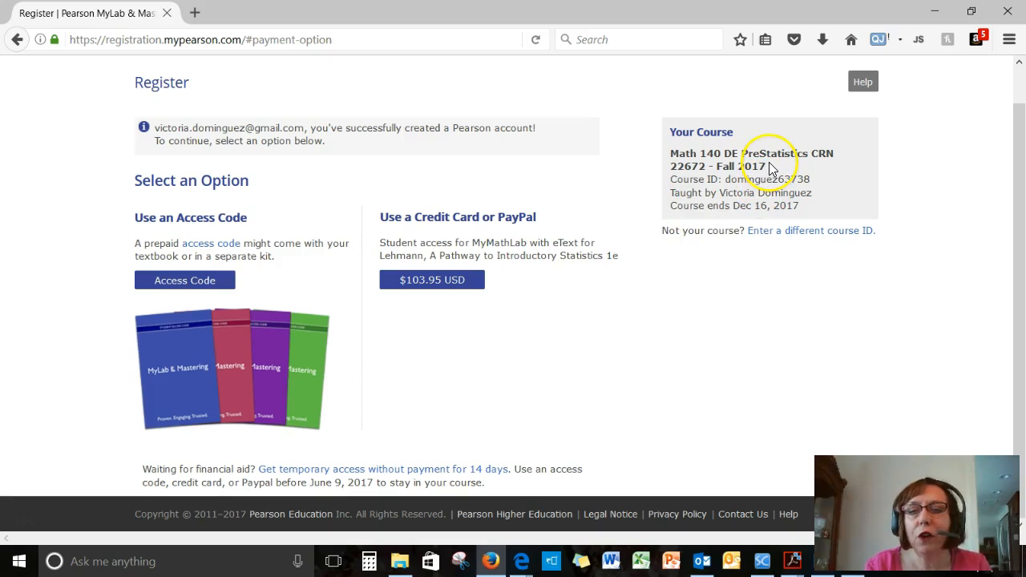
pyautogui.moveTo(770, 164)
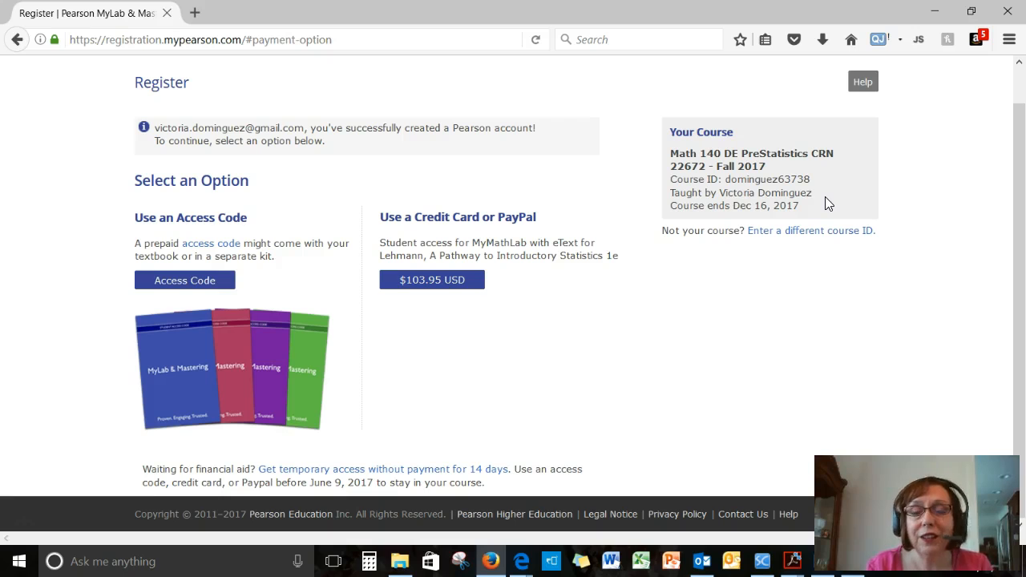
pyautogui.moveTo(590, 91)
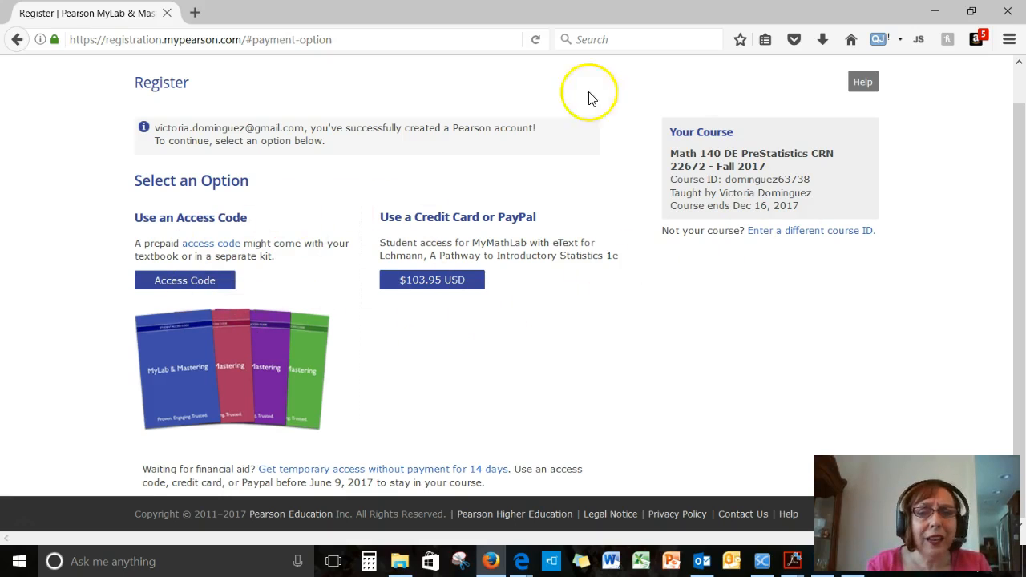
pyautogui.moveTo(768, 178)
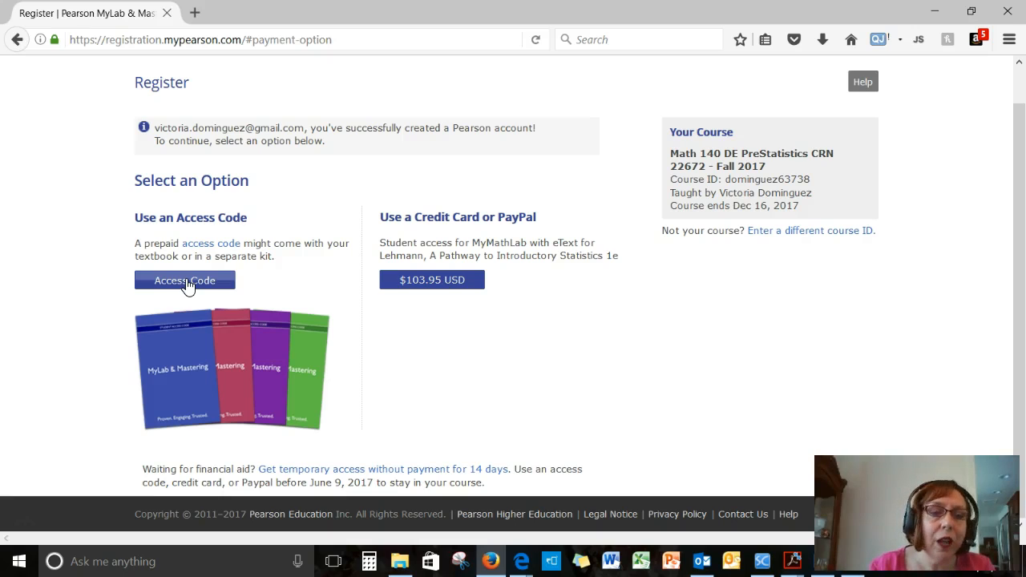
# Step: View the Access Code entry form and its sample code before returning
pyautogui.click(184, 279)
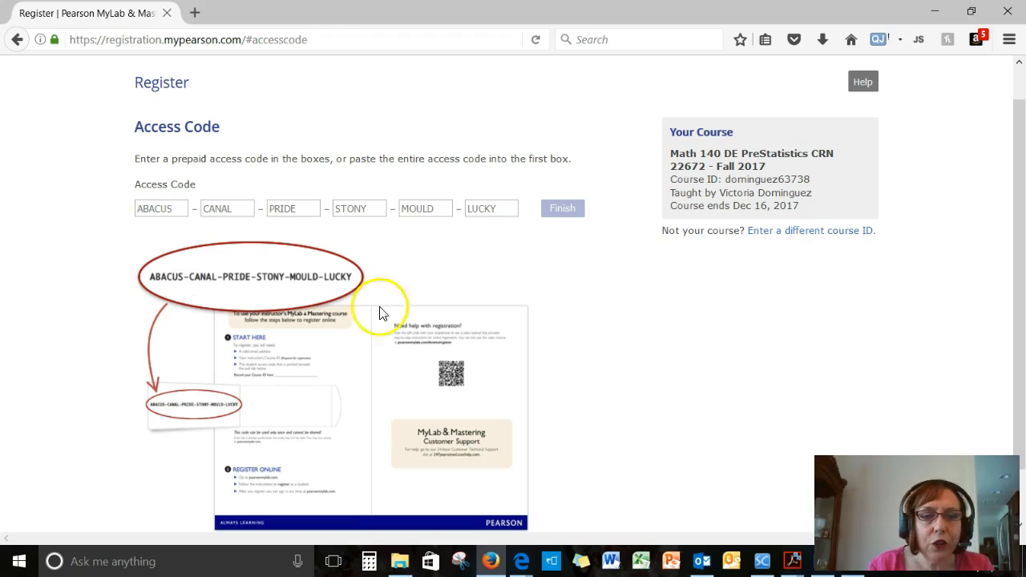
pyautogui.moveTo(287, 272)
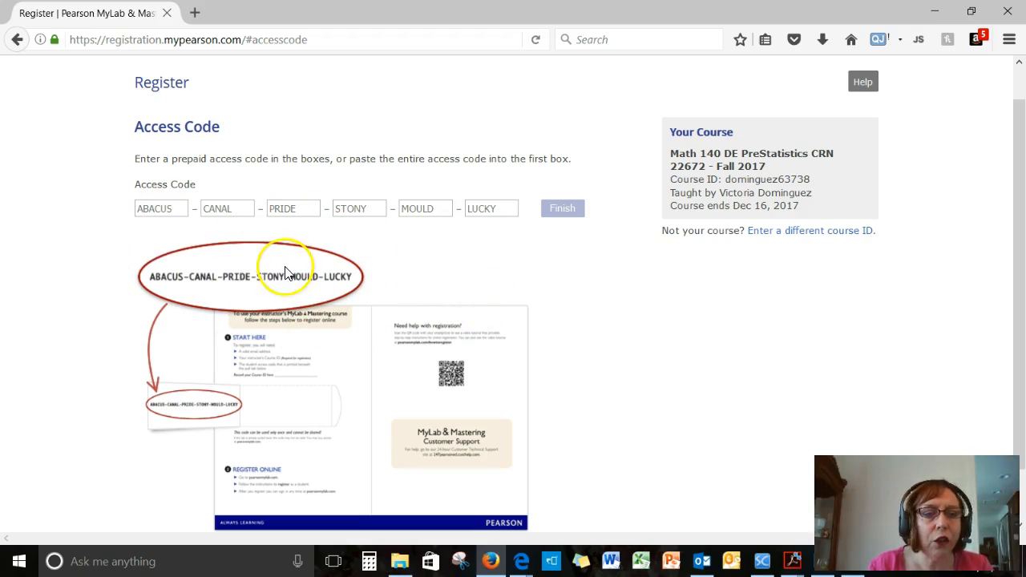
pyautogui.moveTo(196, 304)
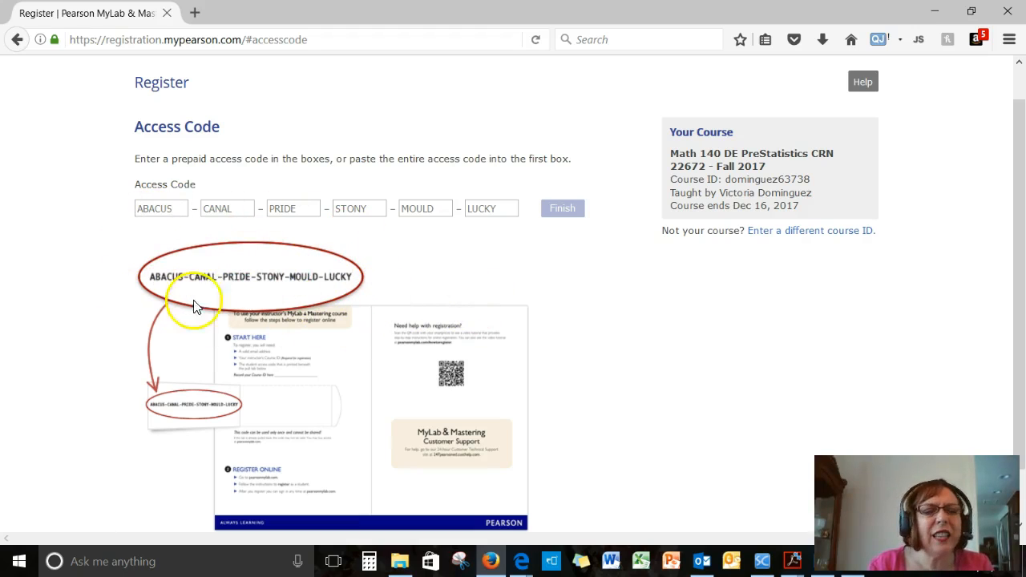
pyautogui.moveTo(308, 292)
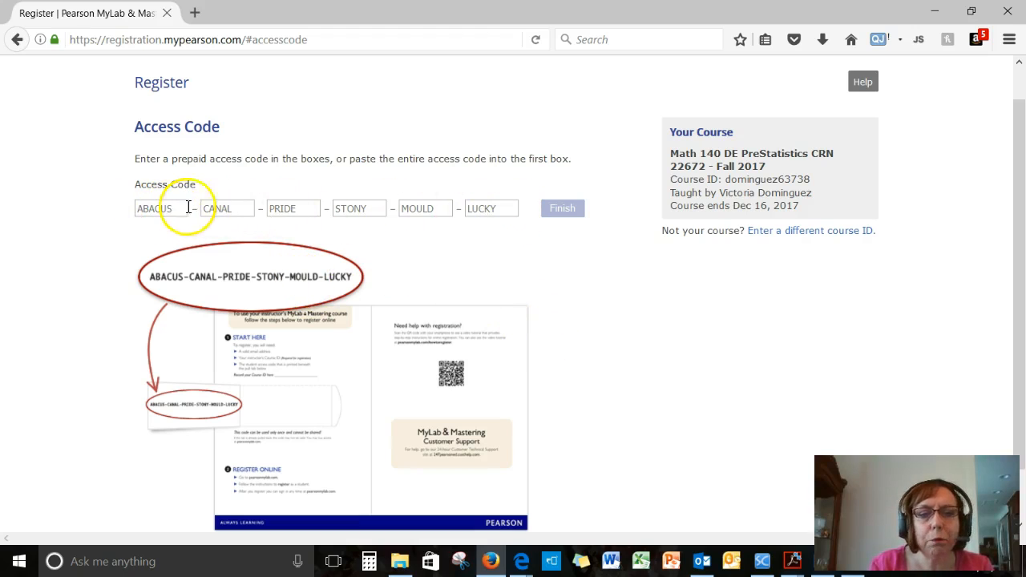
pyautogui.scroll(-3)
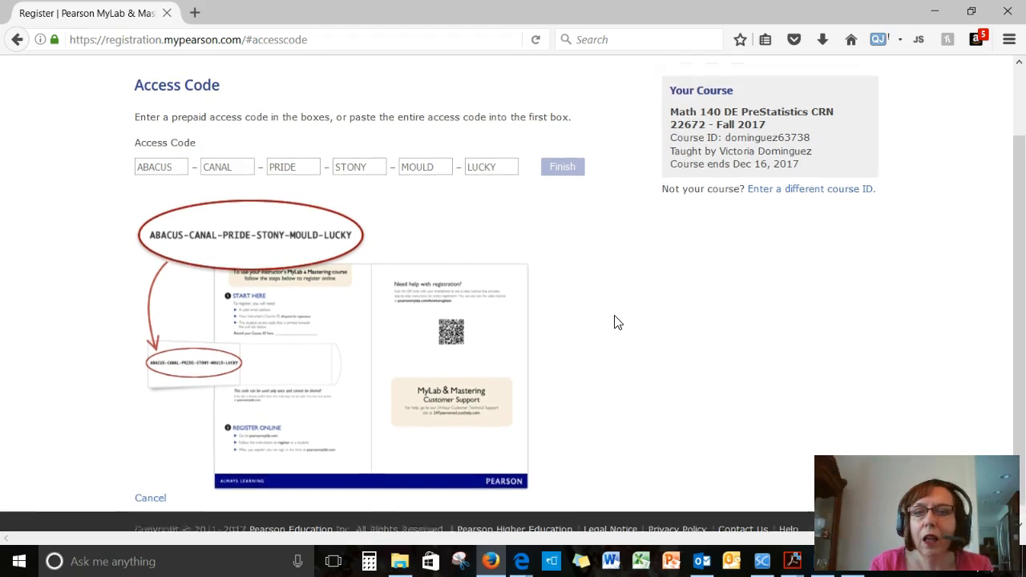
pyautogui.scroll(3)
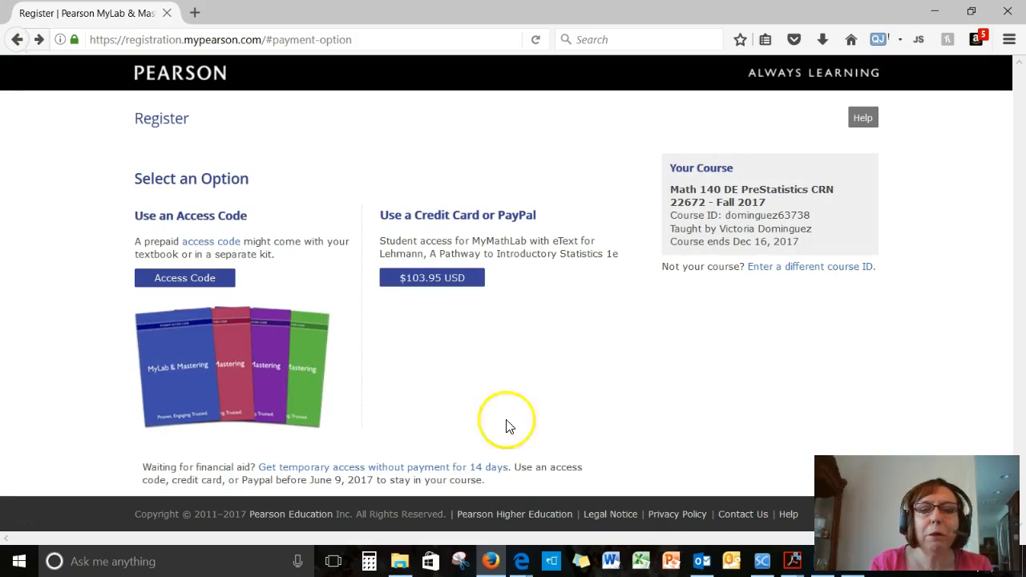
pyautogui.moveTo(527, 322)
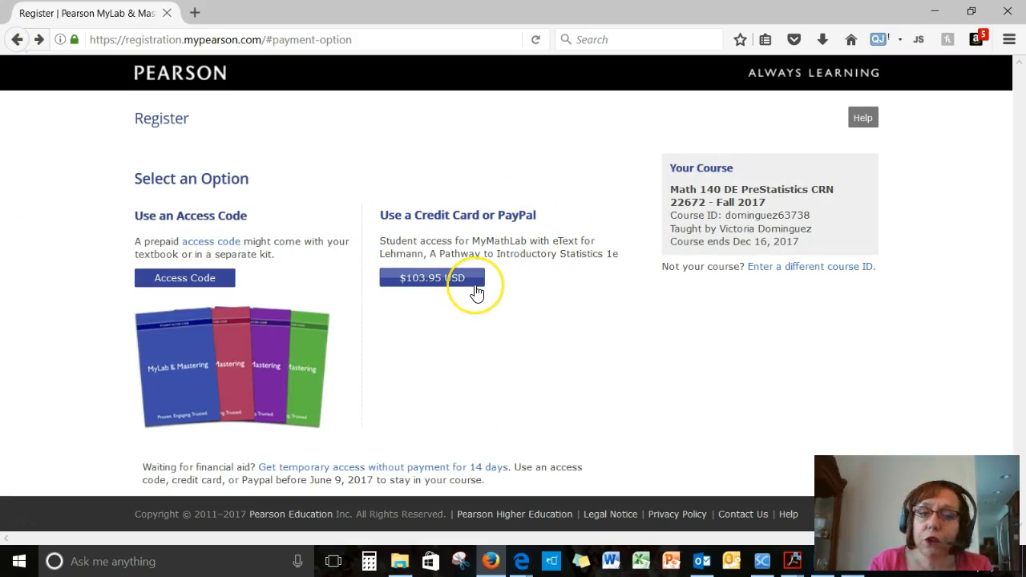
pyautogui.moveTo(473, 303)
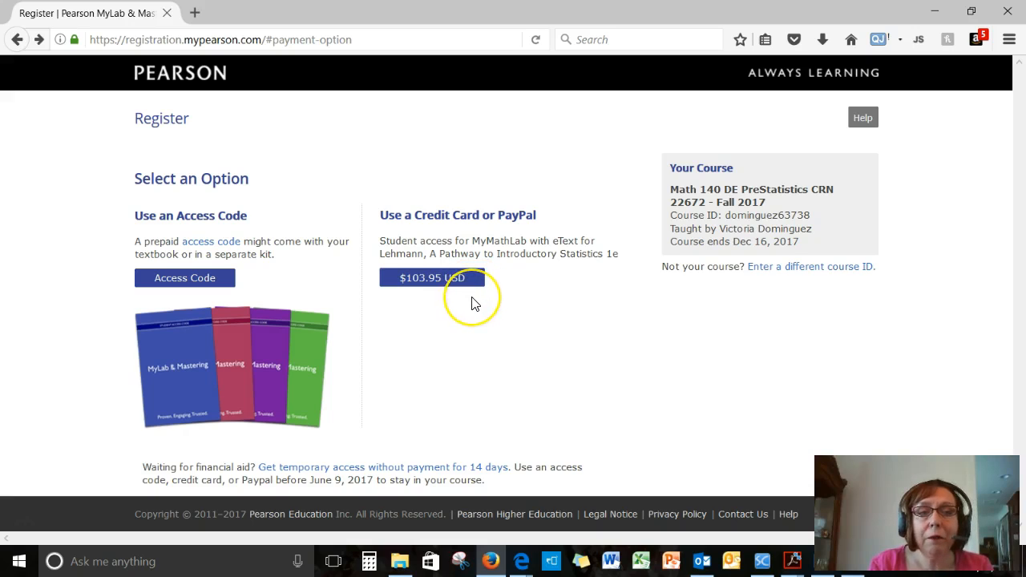
pyautogui.moveTo(490, 292)
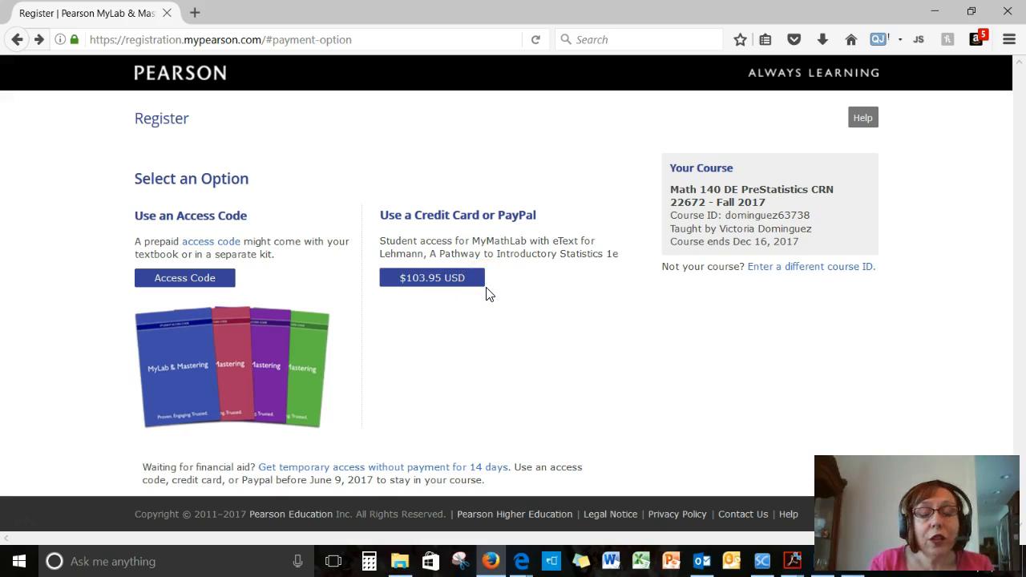
pyautogui.moveTo(571, 244)
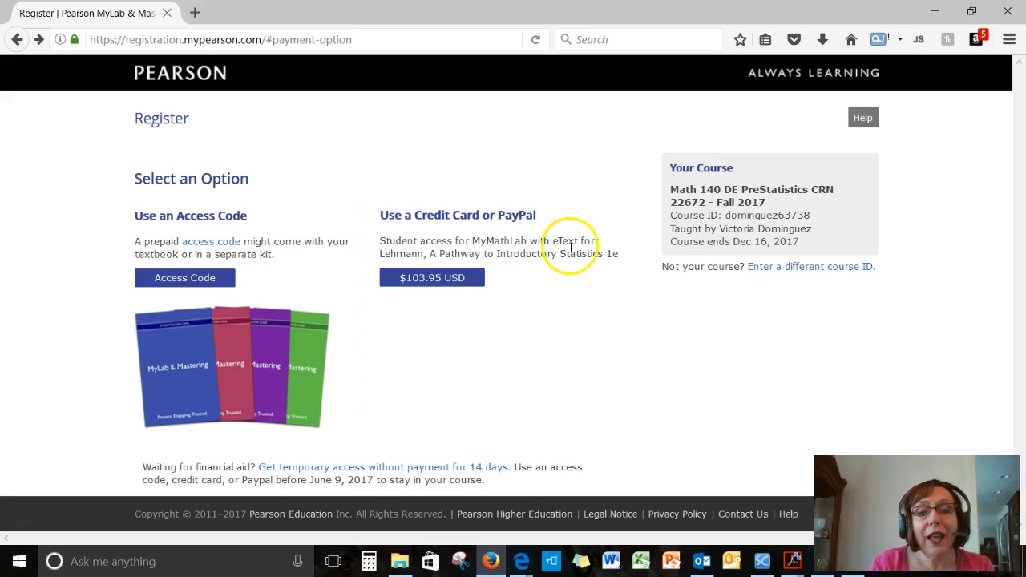
pyautogui.moveTo(561, 281)
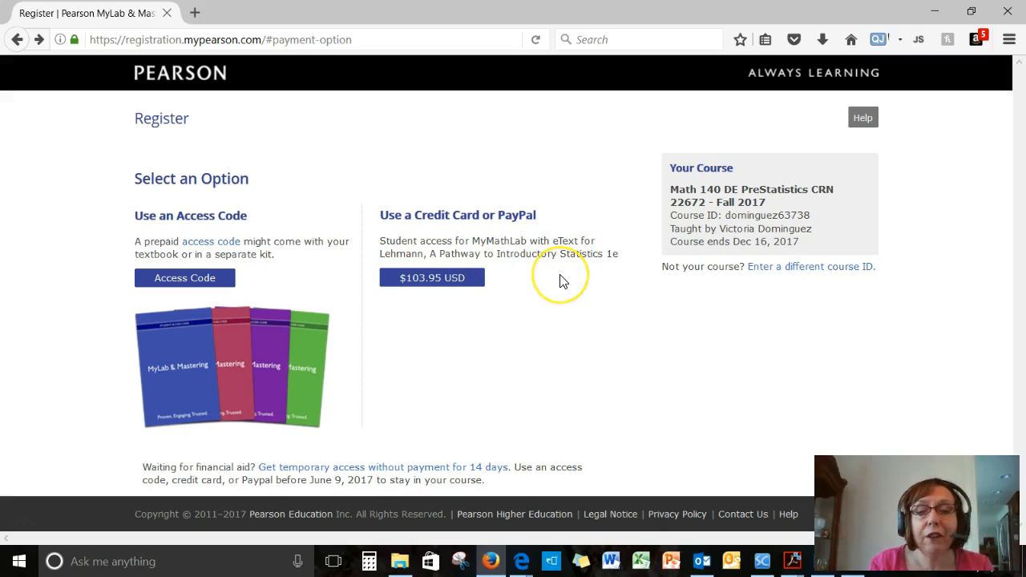
pyautogui.moveTo(561, 281)
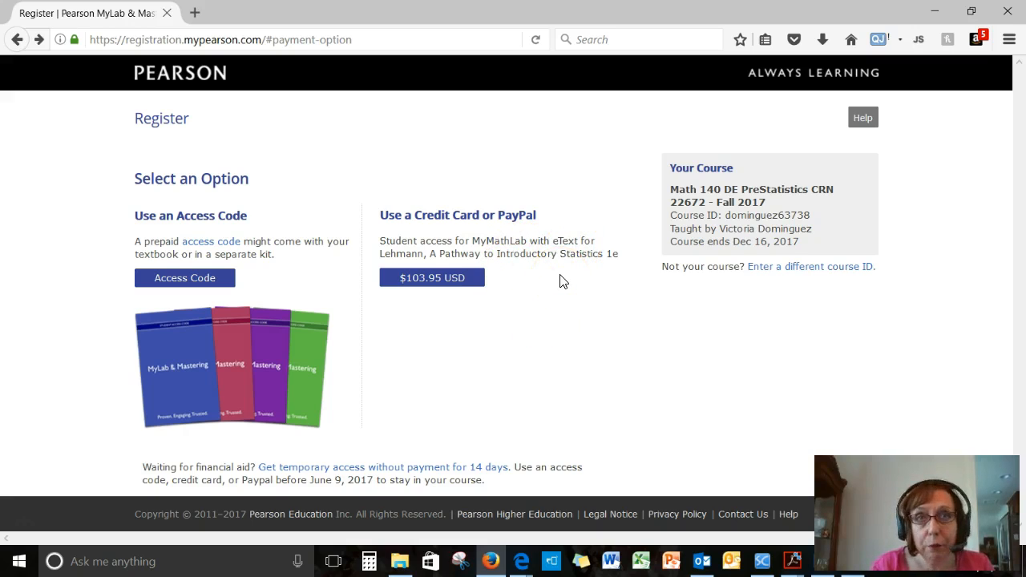
pyautogui.moveTo(537, 285)
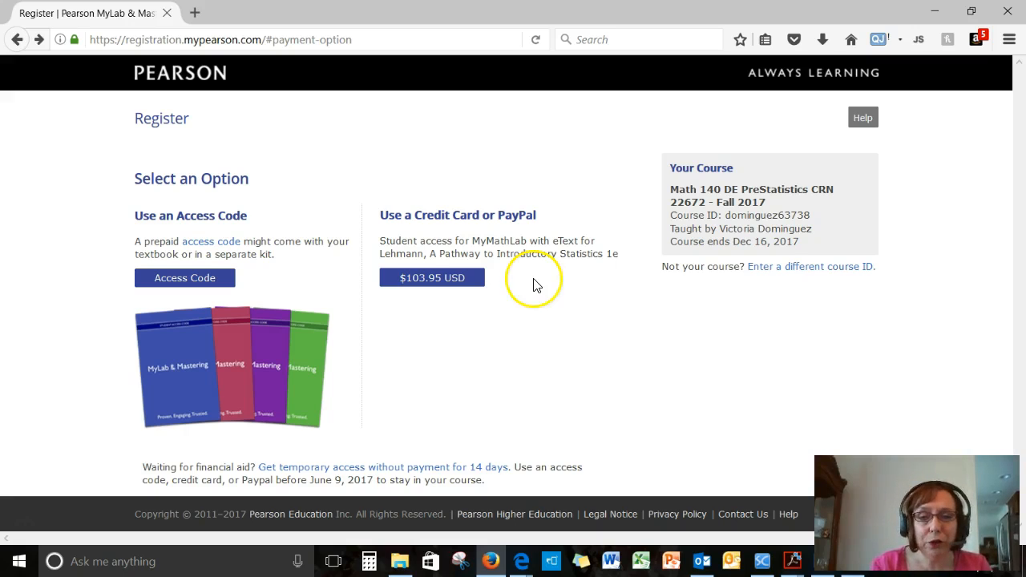
pyautogui.moveTo(526, 276)
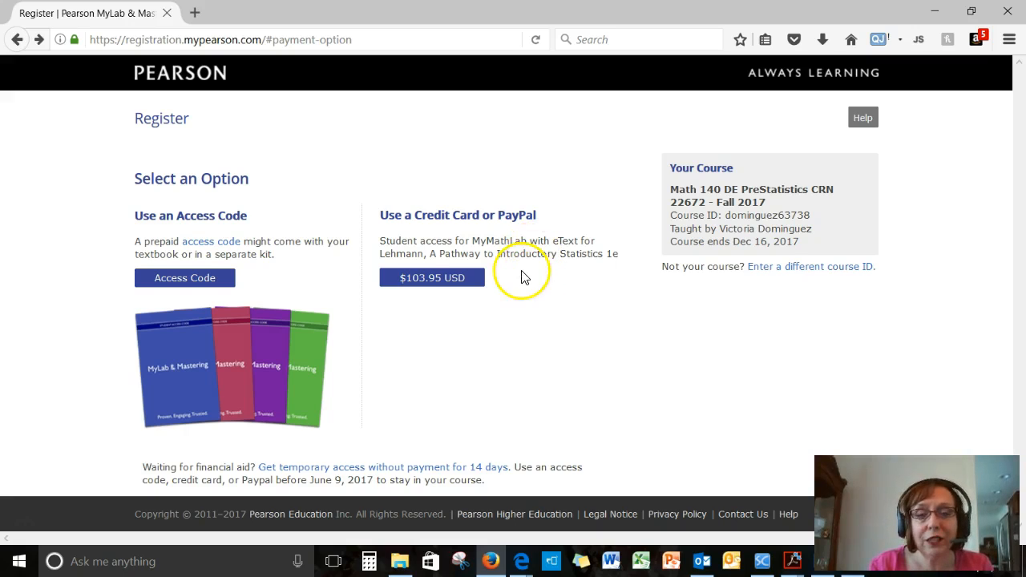
pyautogui.moveTo(299, 313)
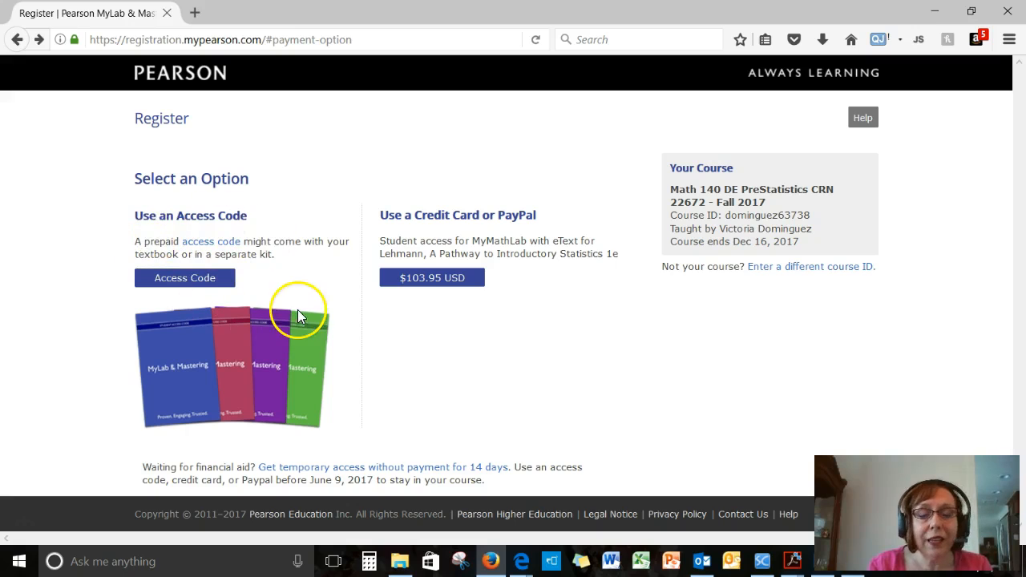
pyautogui.moveTo(425, 259)
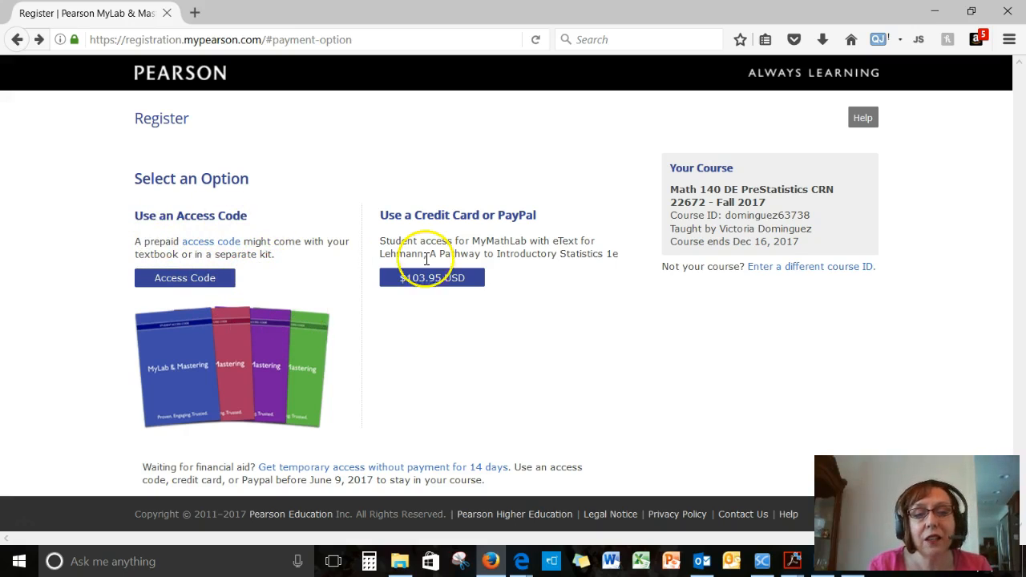
pyautogui.moveTo(433, 278)
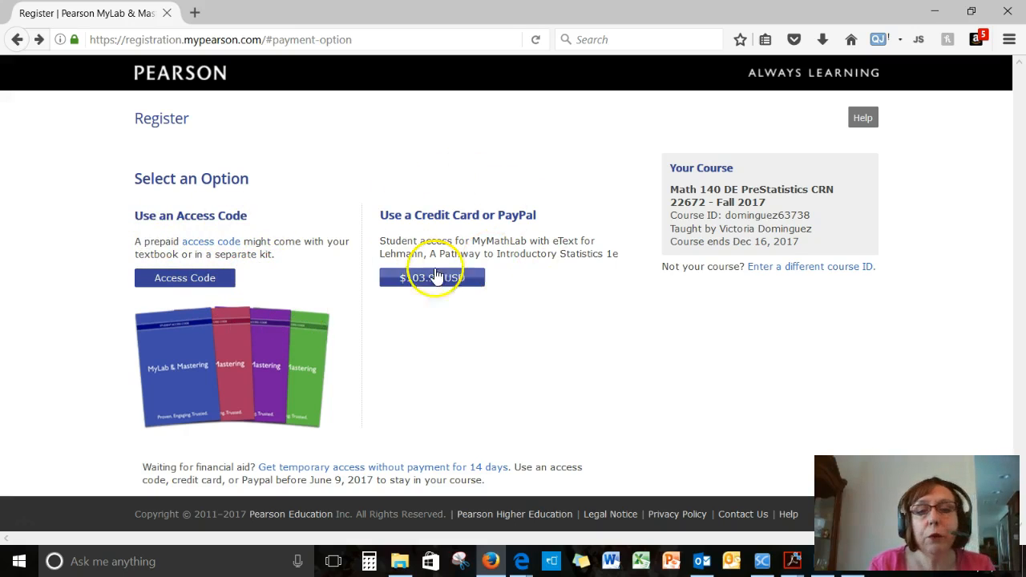
pyautogui.moveTo(529, 232)
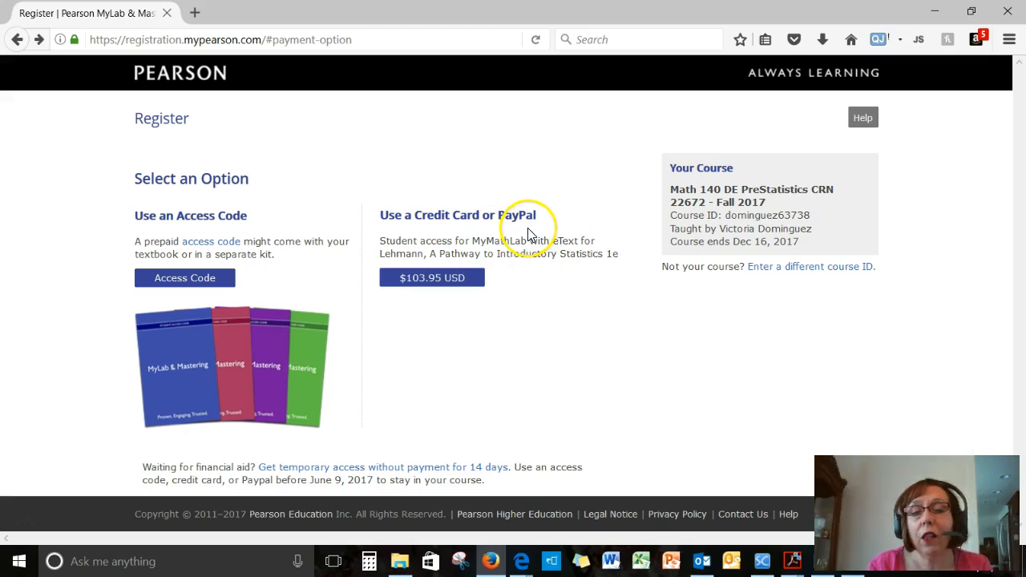
pyautogui.moveTo(497, 383)
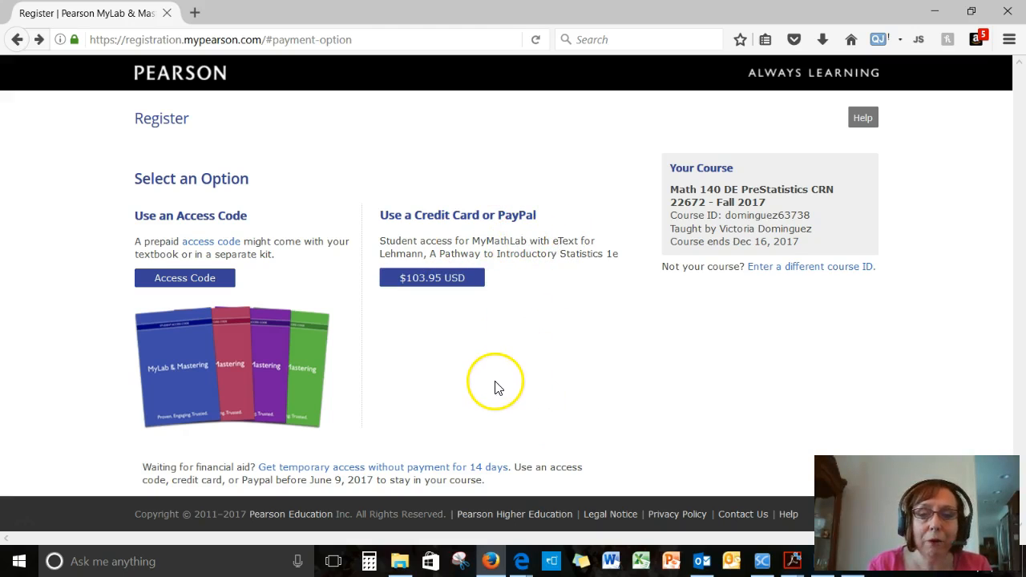
pyautogui.moveTo(513, 497)
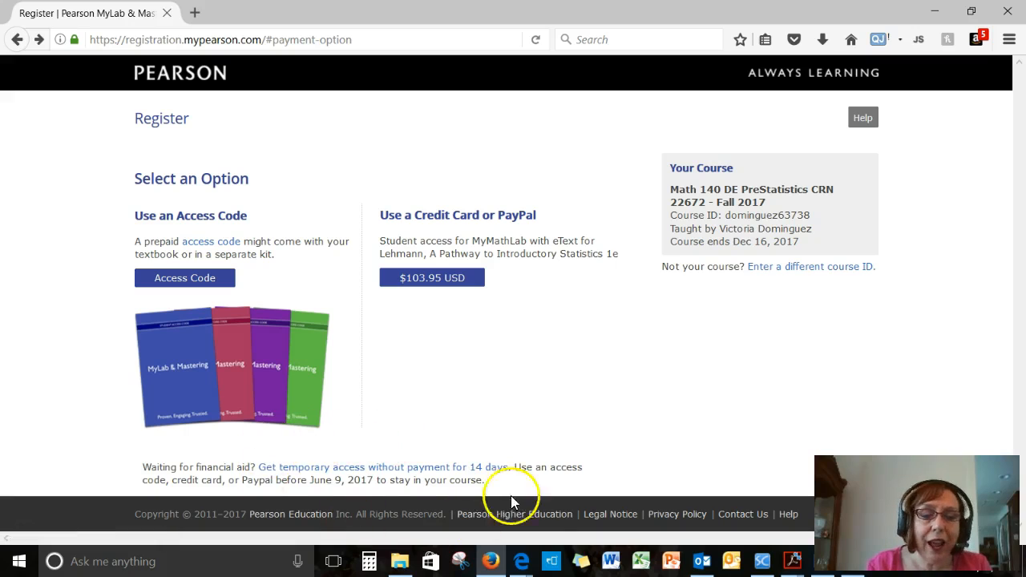
pyautogui.moveTo(348, 473)
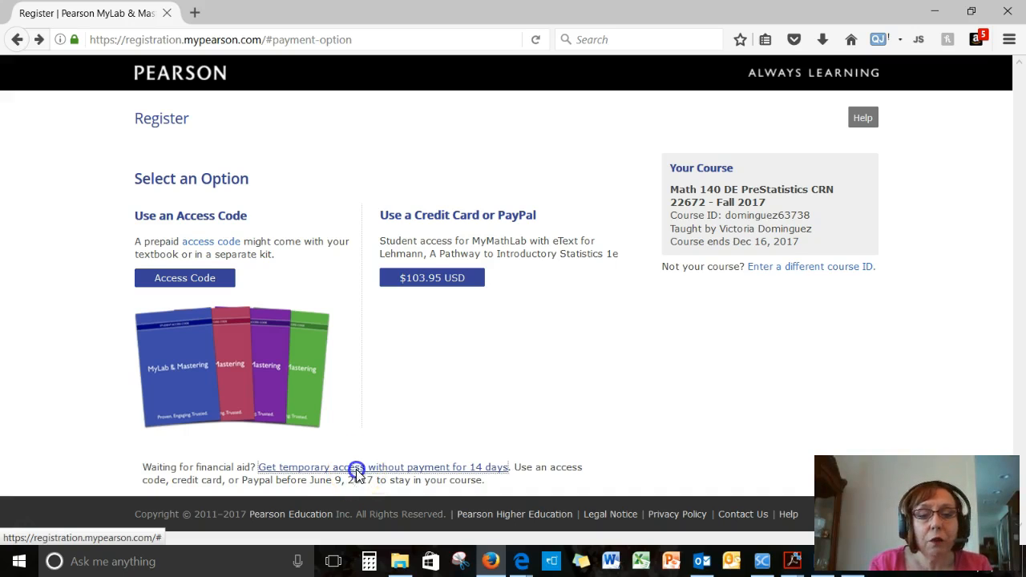
# Step: Get 14 days of temporary access without payment, then go to My Courses
pyautogui.click(383, 469)
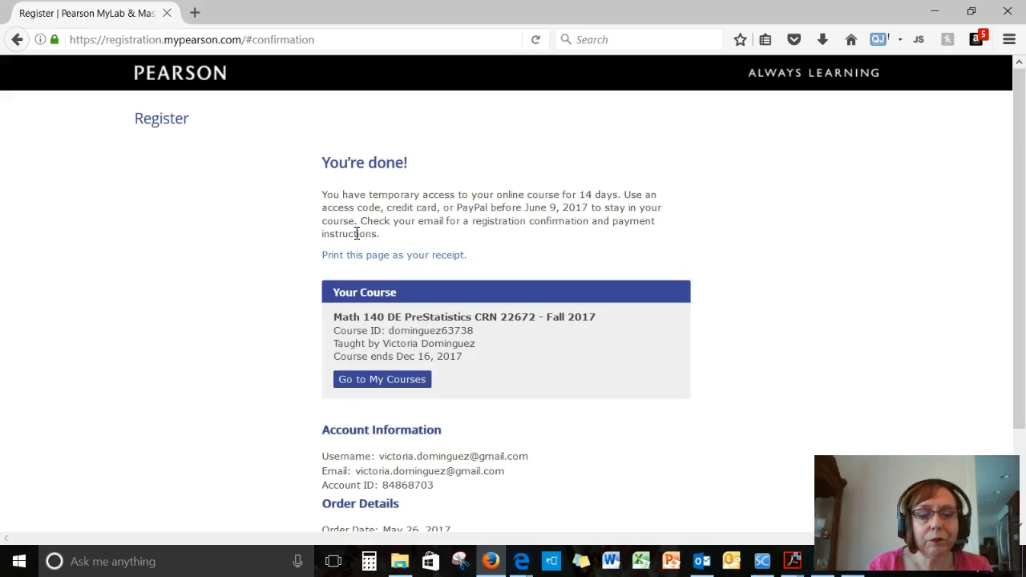
pyautogui.moveTo(558, 372)
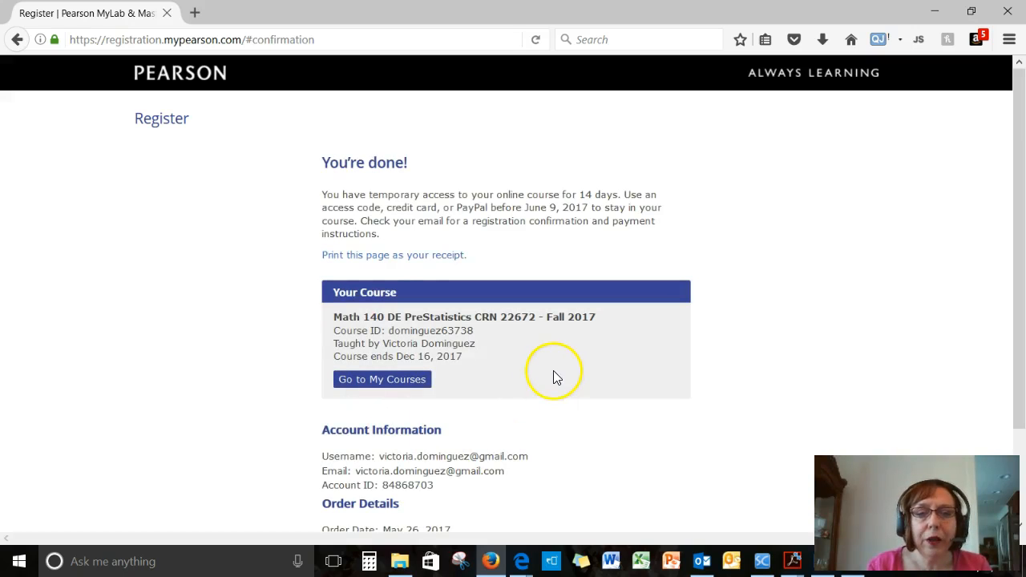
pyautogui.click(382, 379)
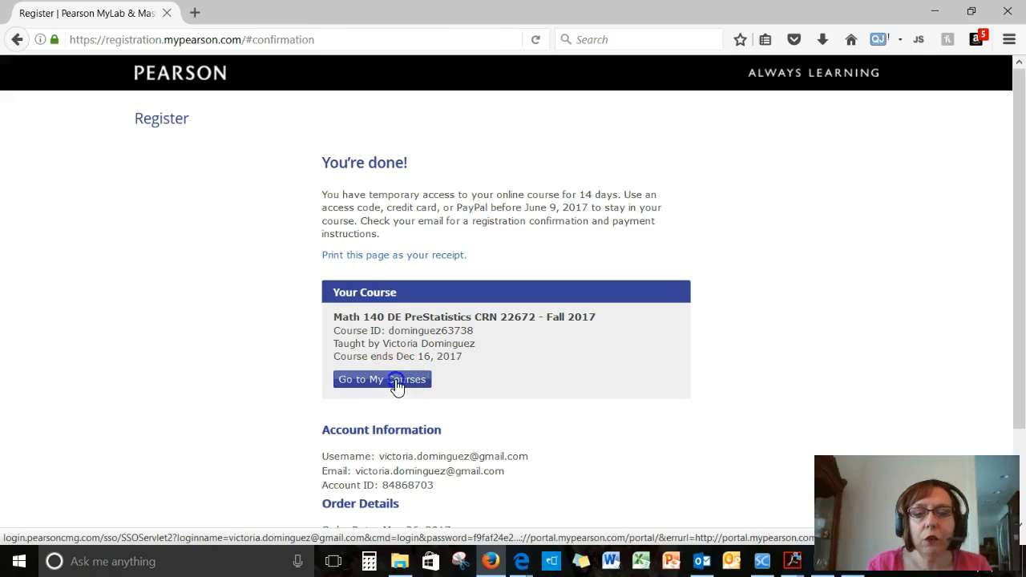
pyautogui.click(382, 379)
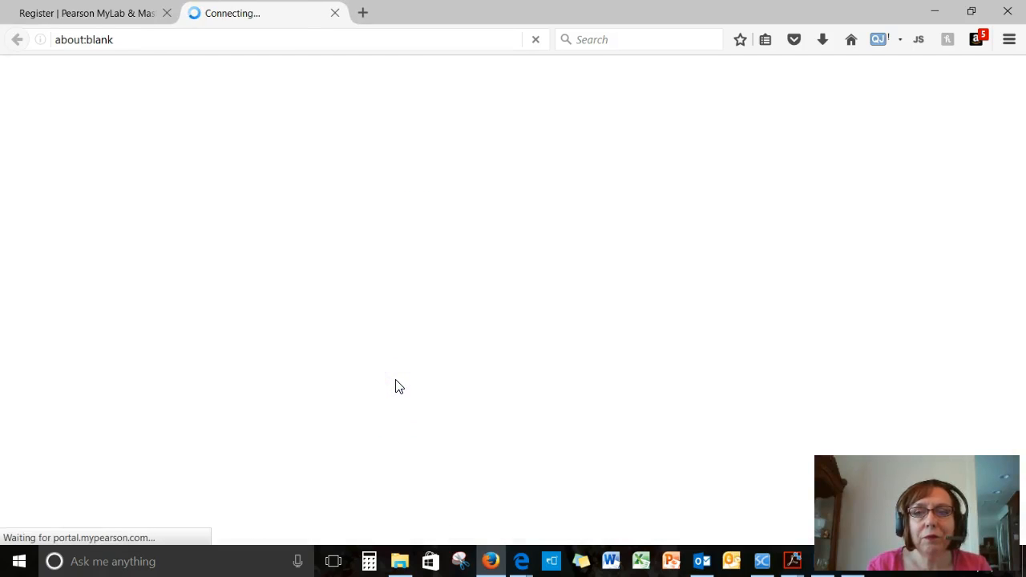